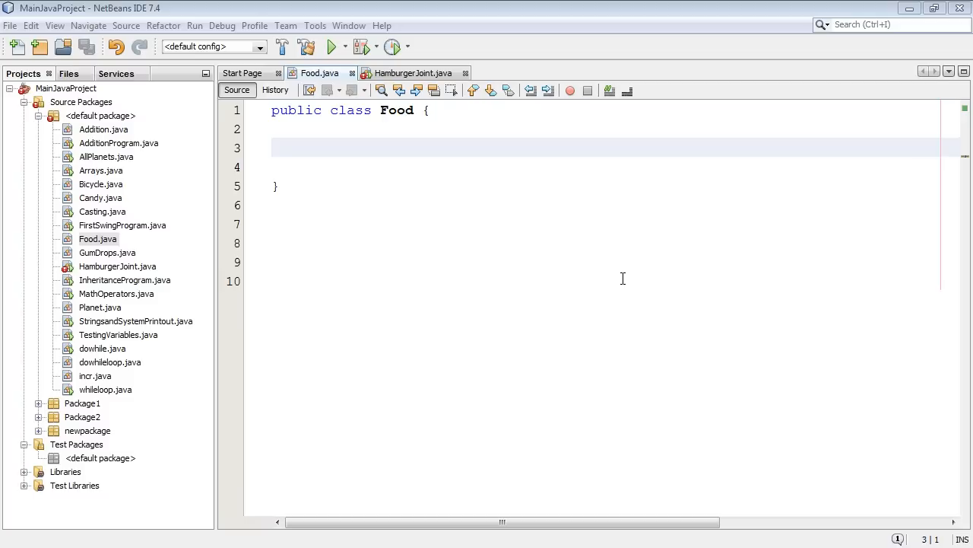
Flip between HamburgerJoint.java and Food.java to compare the two class files.
click(414, 73)
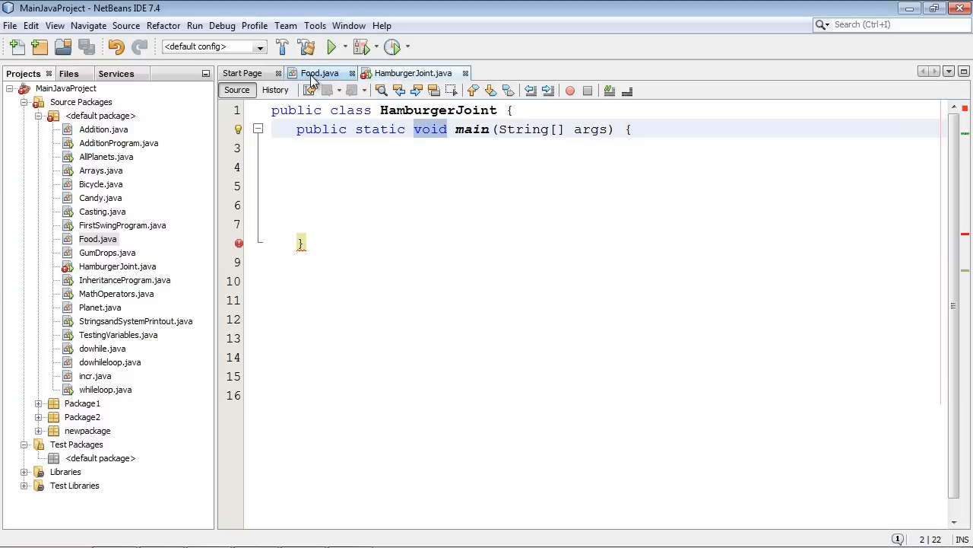
click(320, 73)
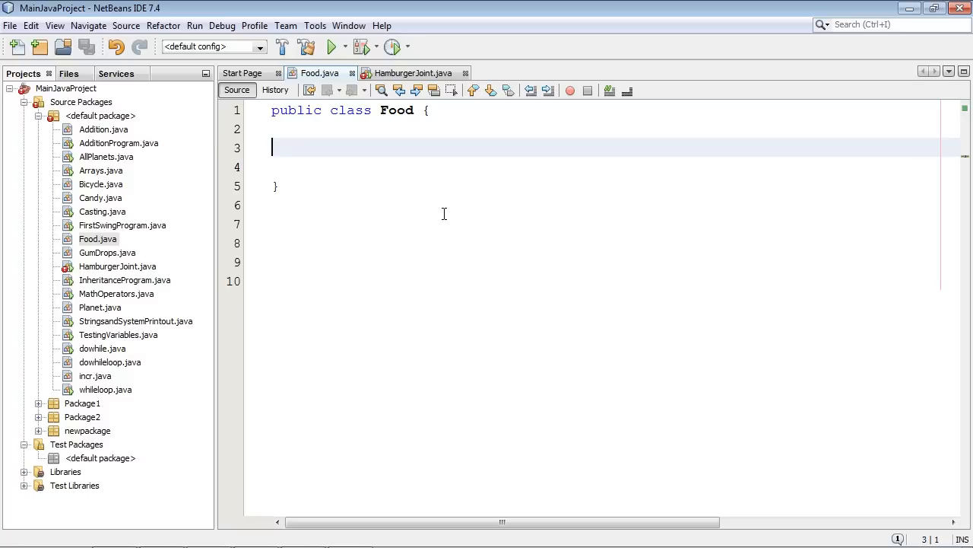
click(414, 73)
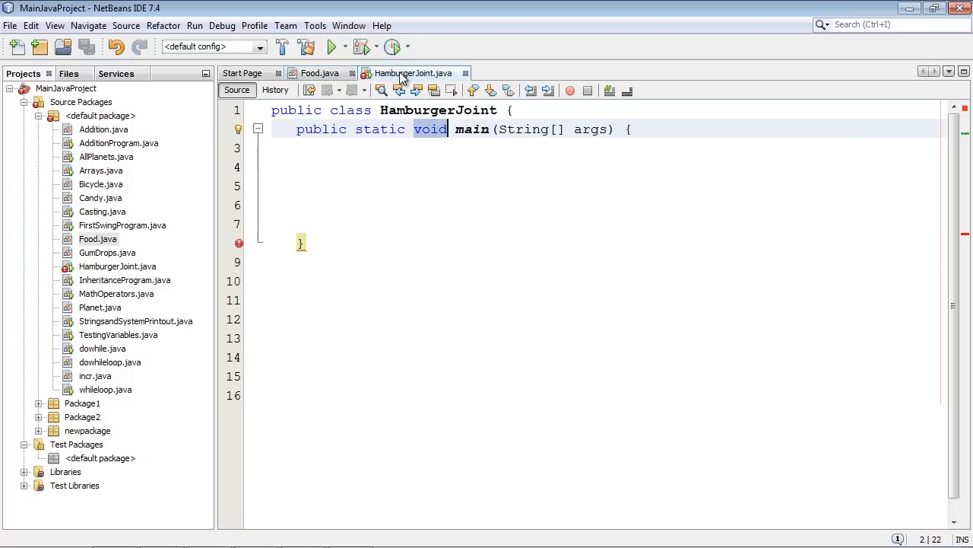
click(319, 73)
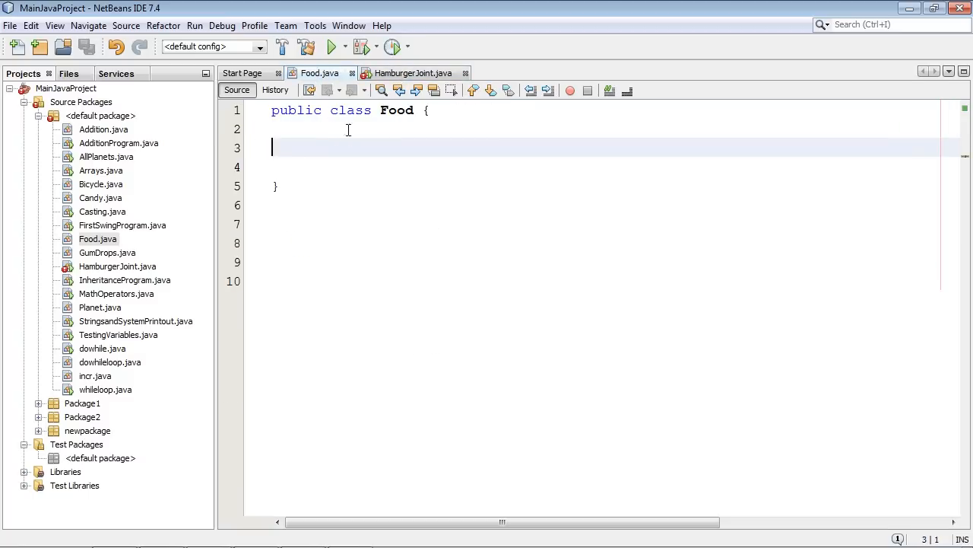
click(414, 73)
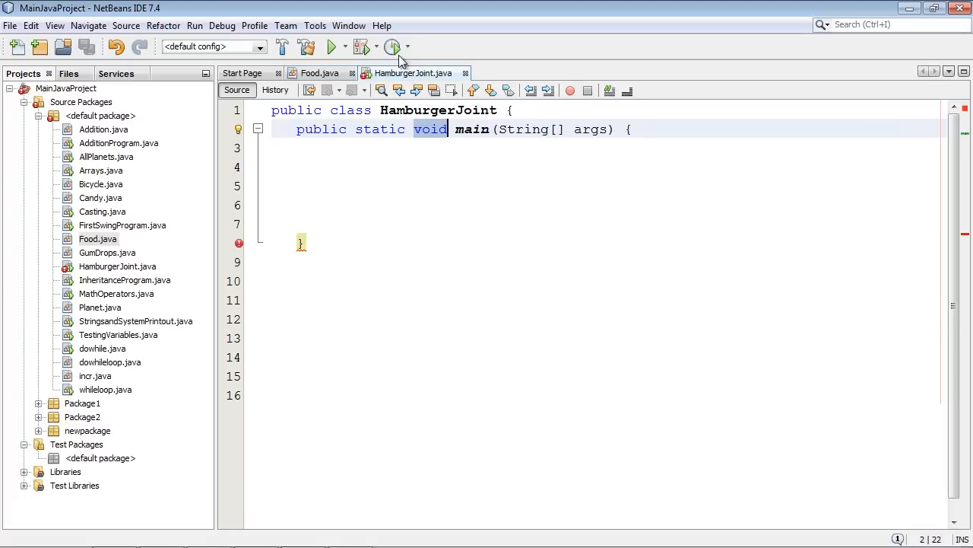
click(320, 73)
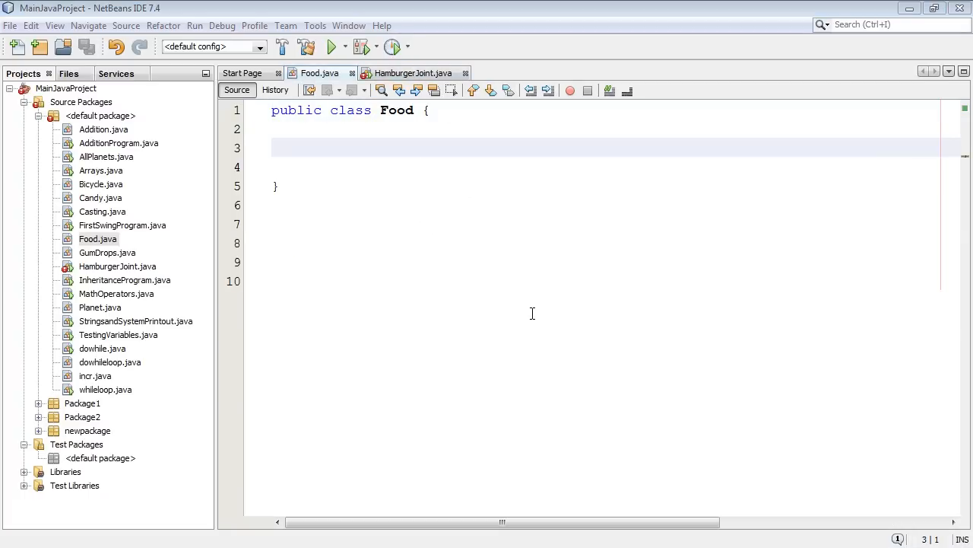
Declare the field private String foodA; inside the Food class.
click(328, 148)
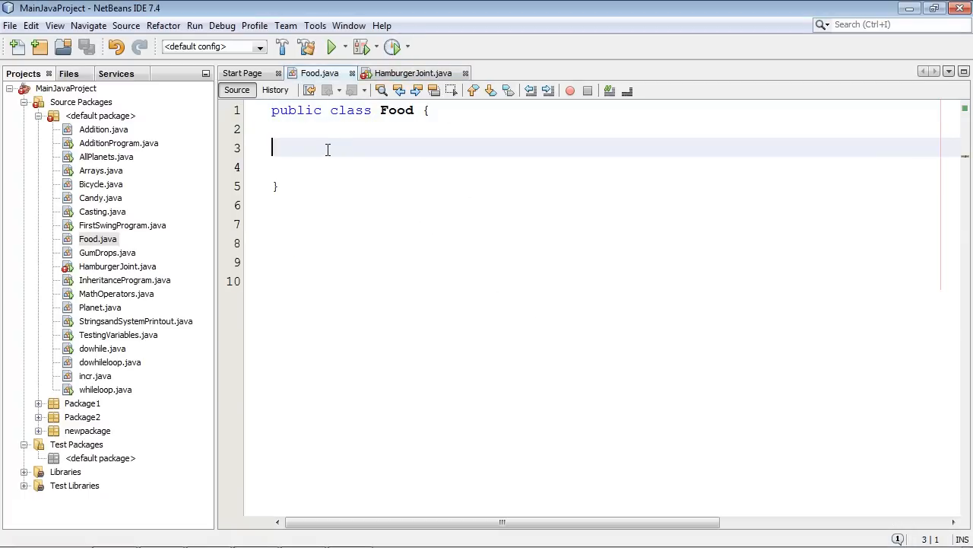
text(private)
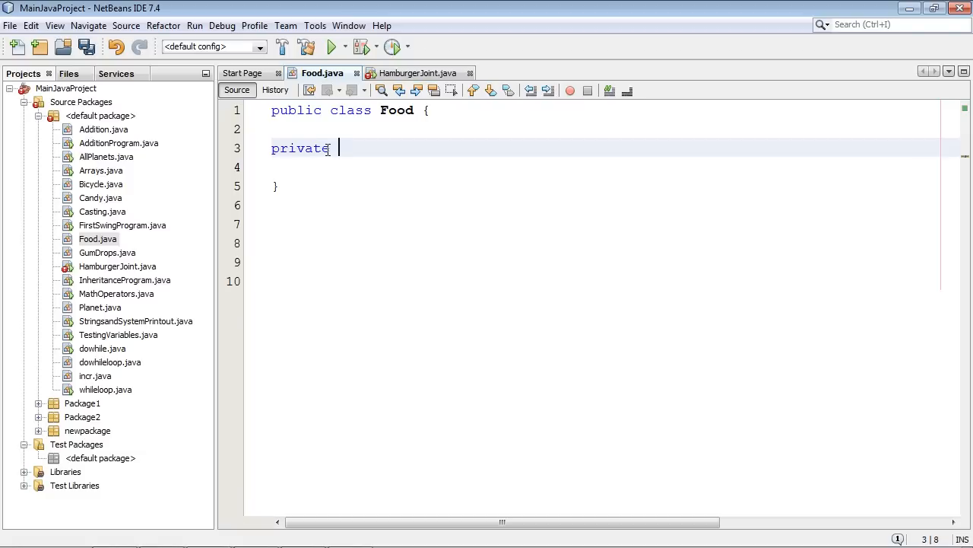
text(String)
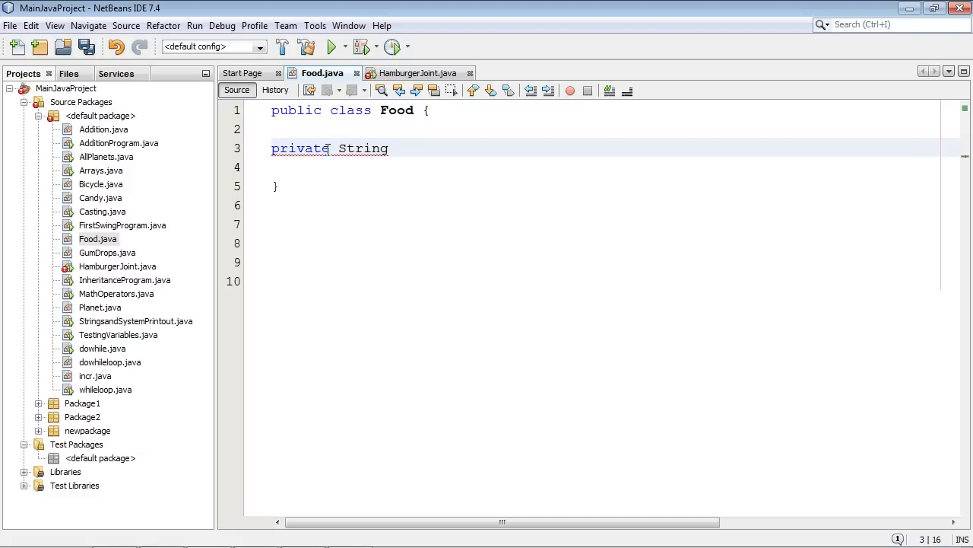
text(food)
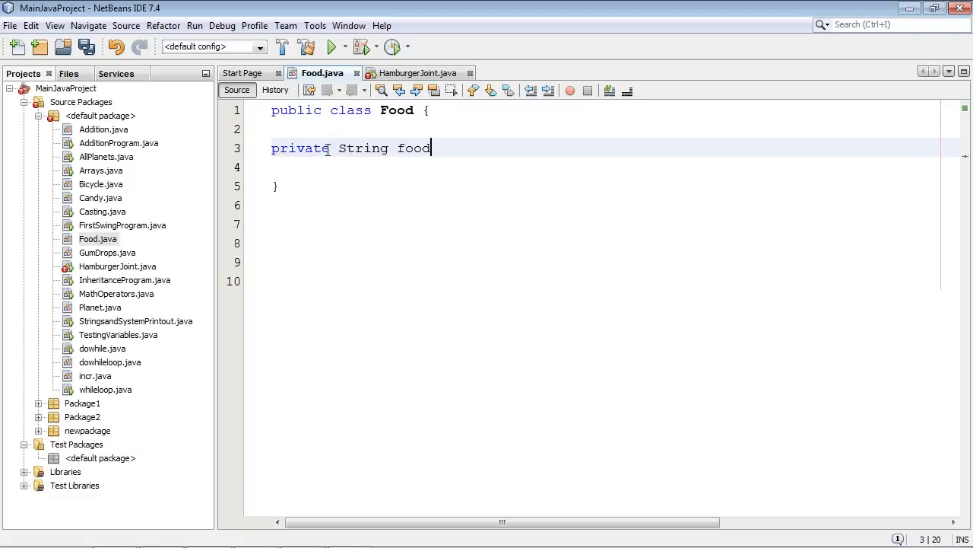
text(A;)
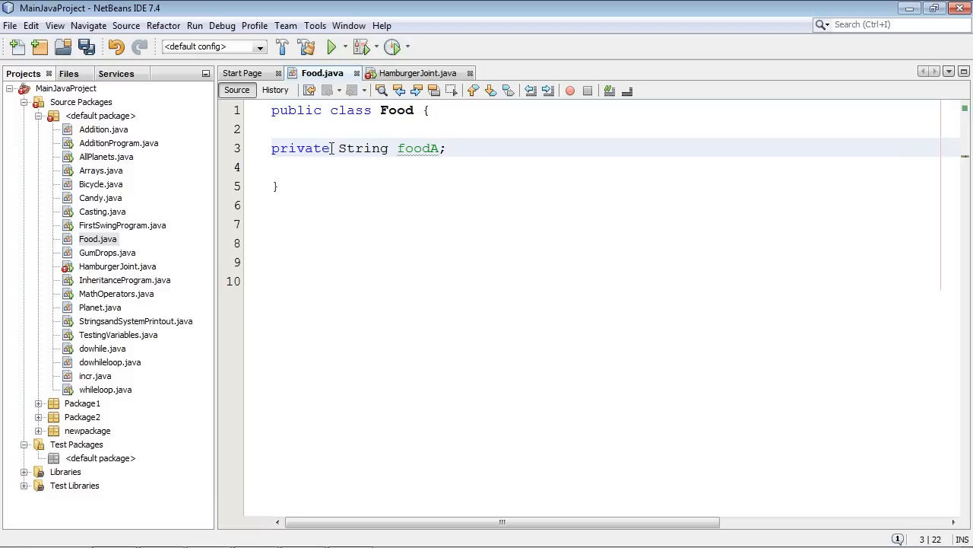
click(448, 148)
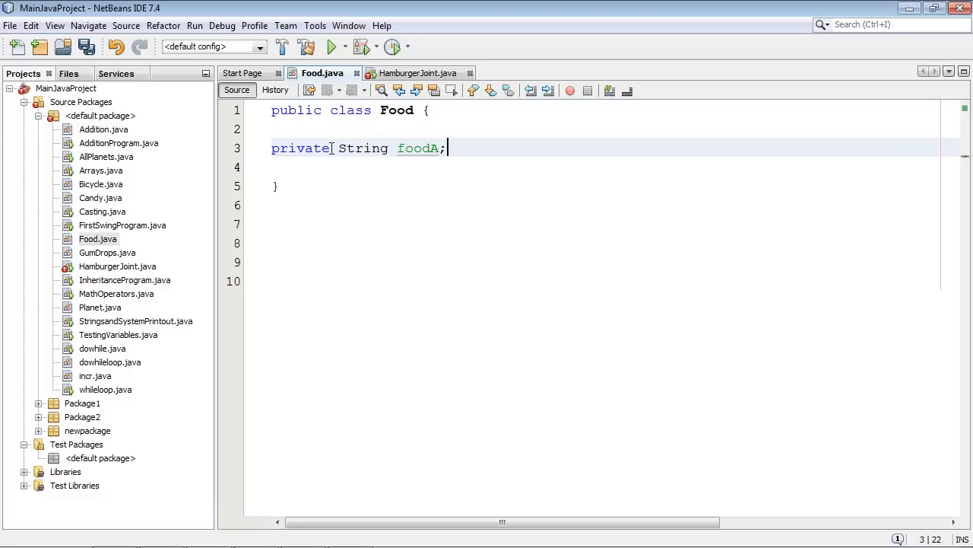
double_click(300, 147)
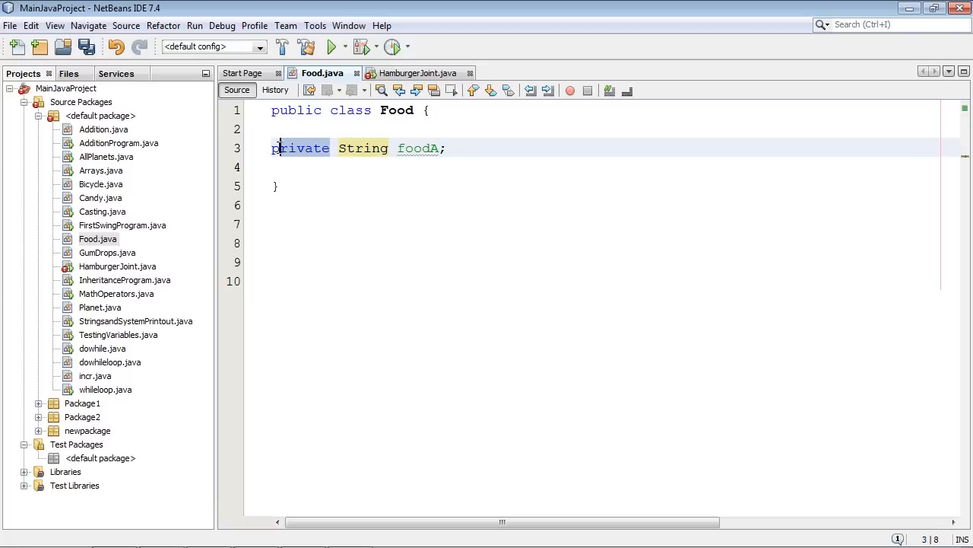
click(272, 148)
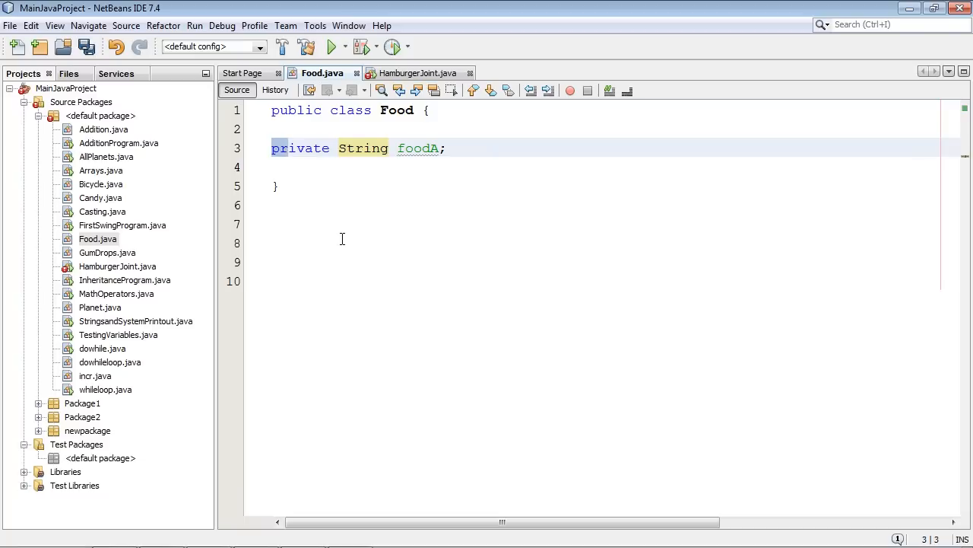
click(435, 148)
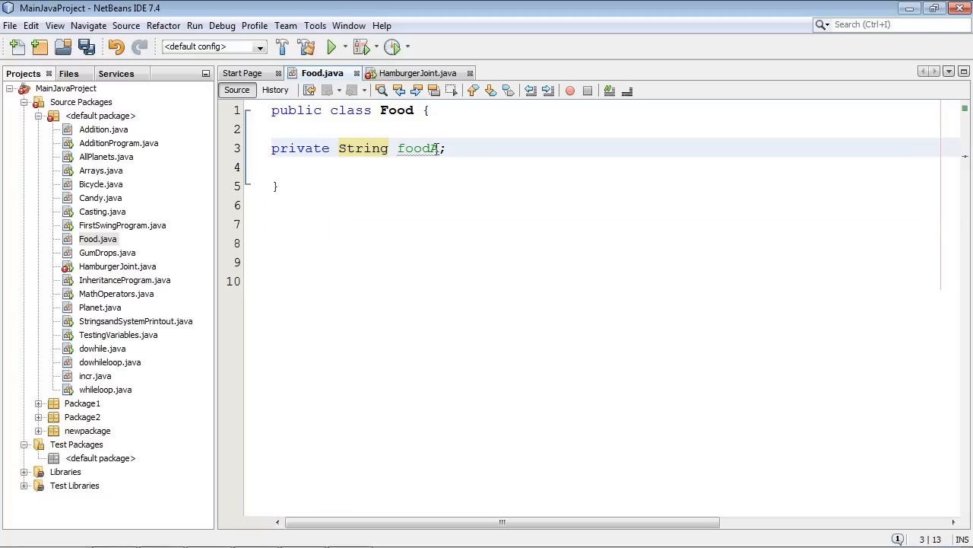
Write the constructor signature public Food (String A){ below the field.
text(p)
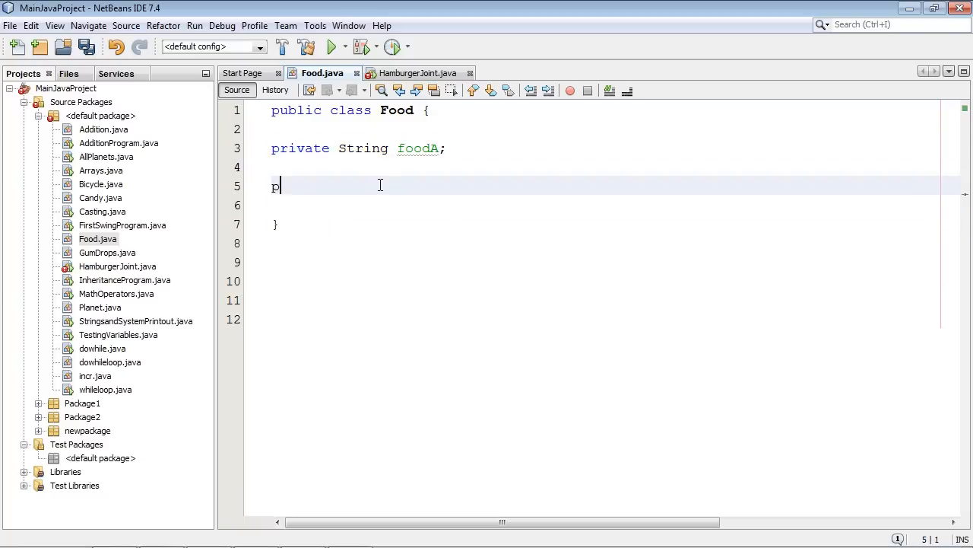
text(ublic Food)
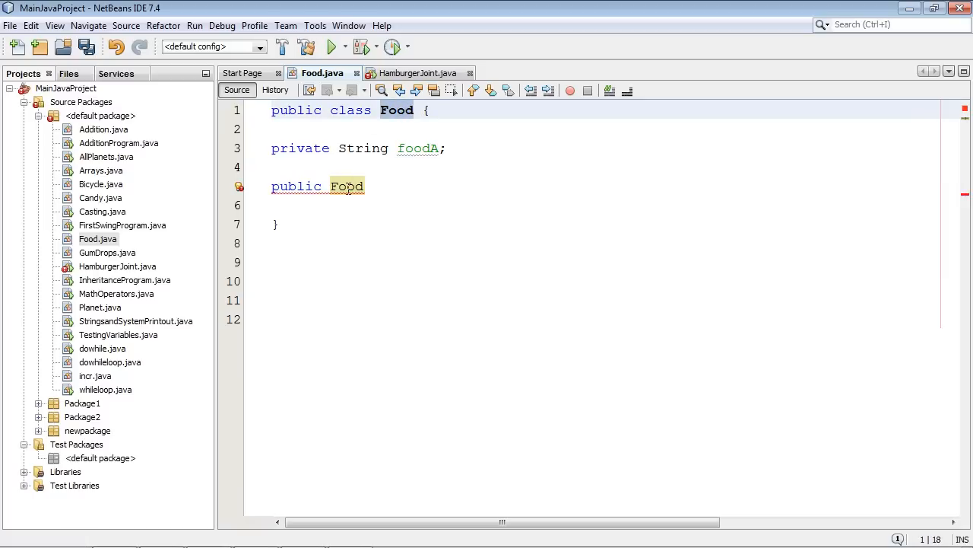
click(373, 186)
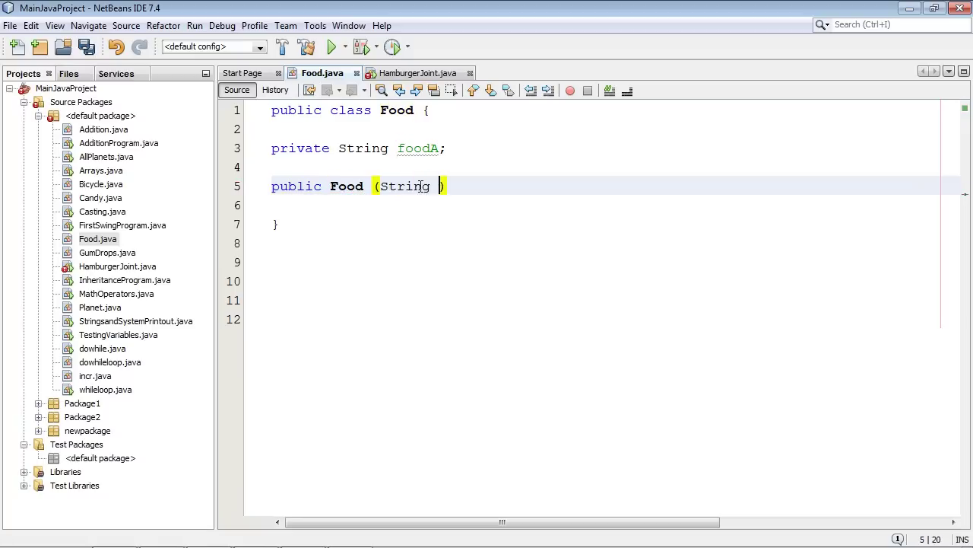
text(A)
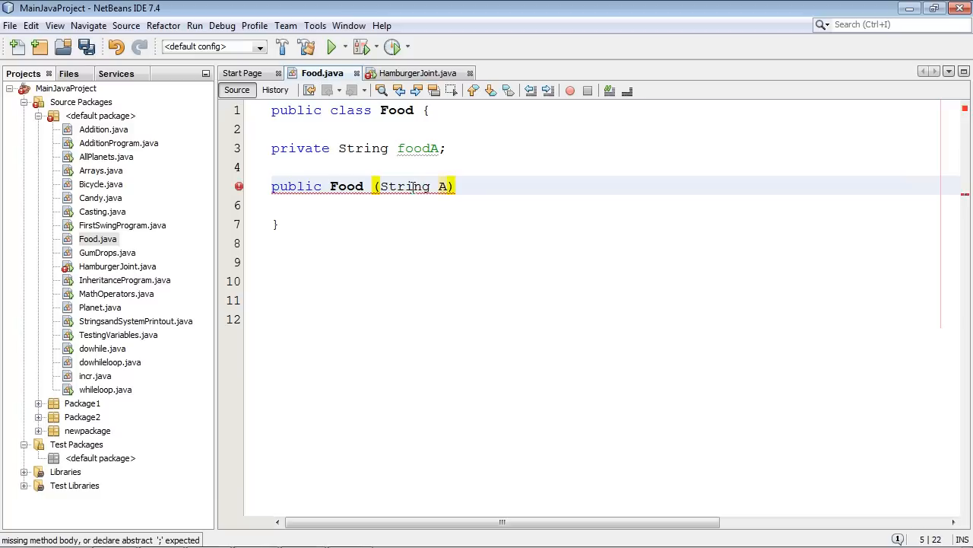
text({)
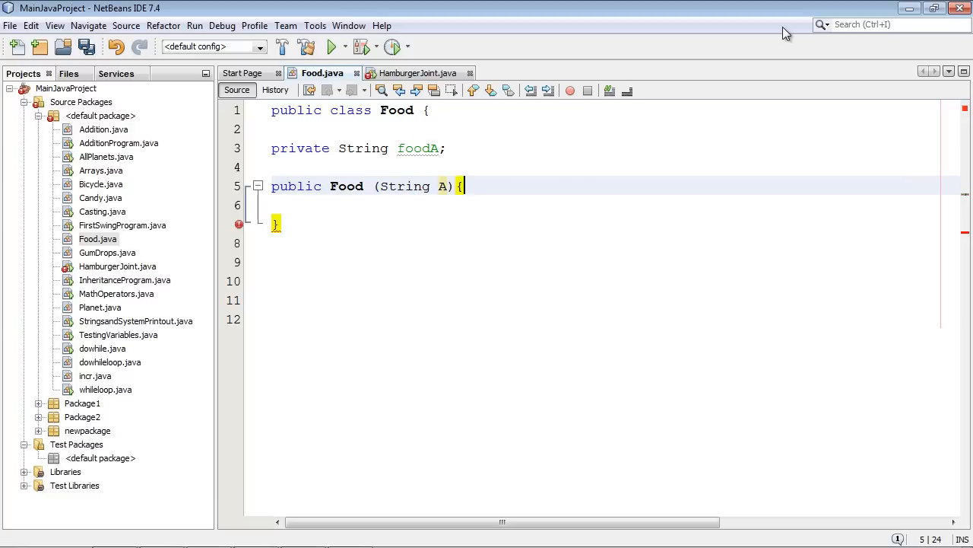
key(enter)
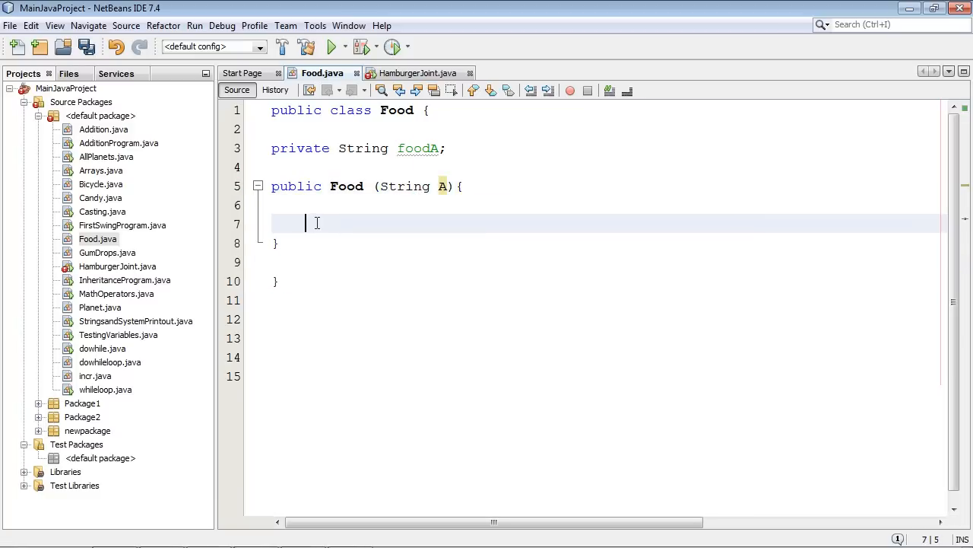
Assign foodA = A; inside the constructor body.
text(foo)
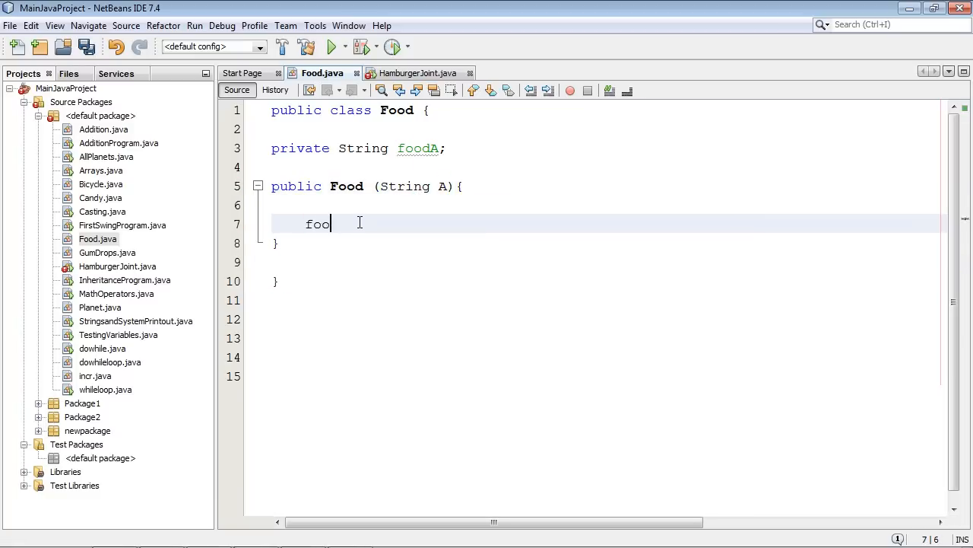
text(dA)
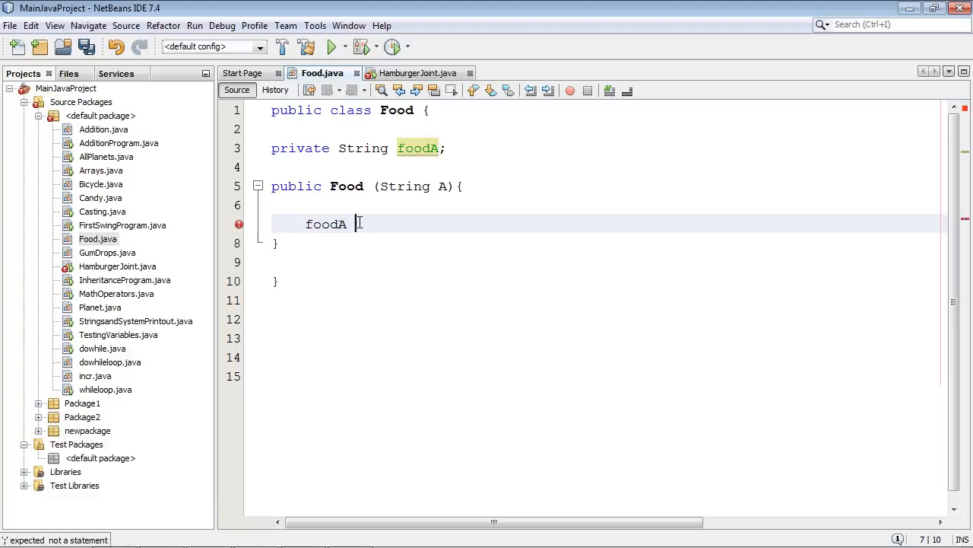
text(= A)
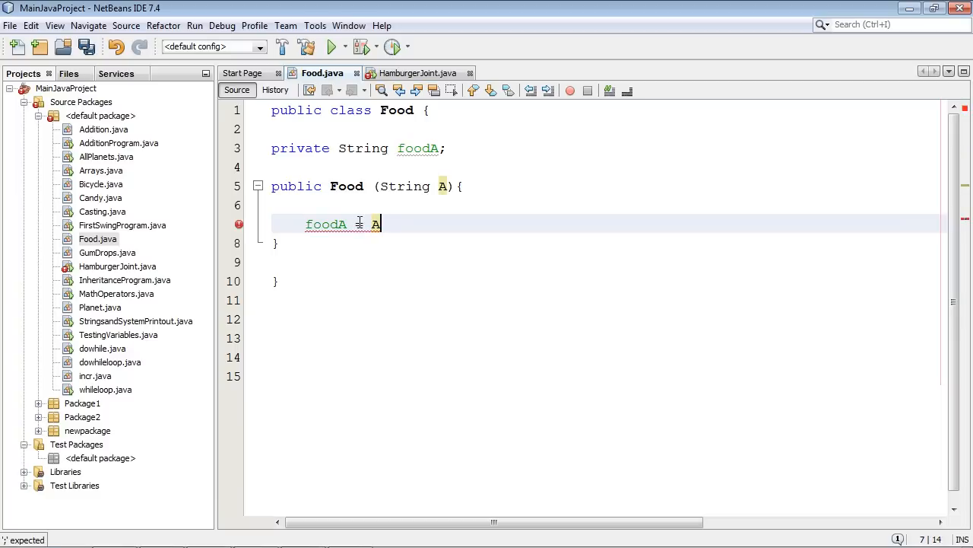
text(;)
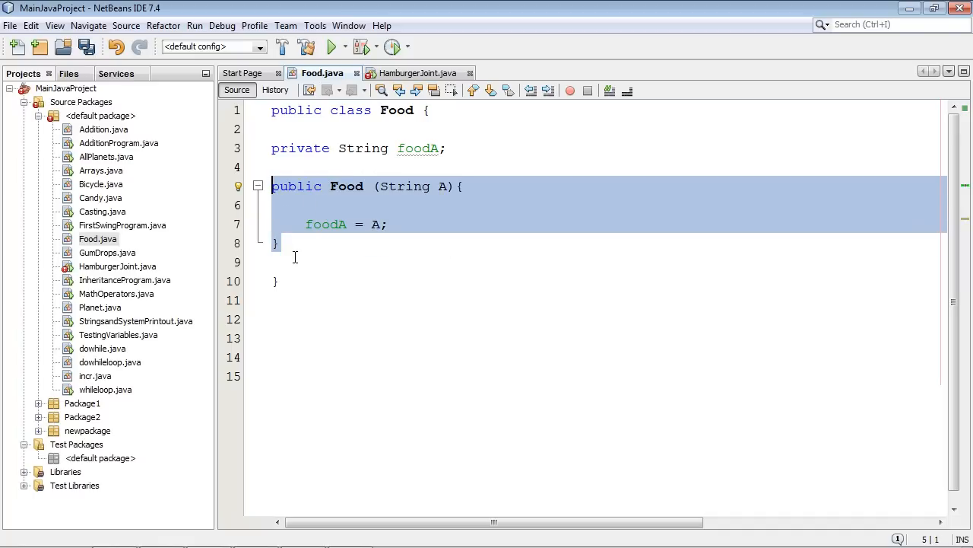
Check HamburgerJoint's main, then begin a new public declaration below Food's constructor.
click(416, 72)
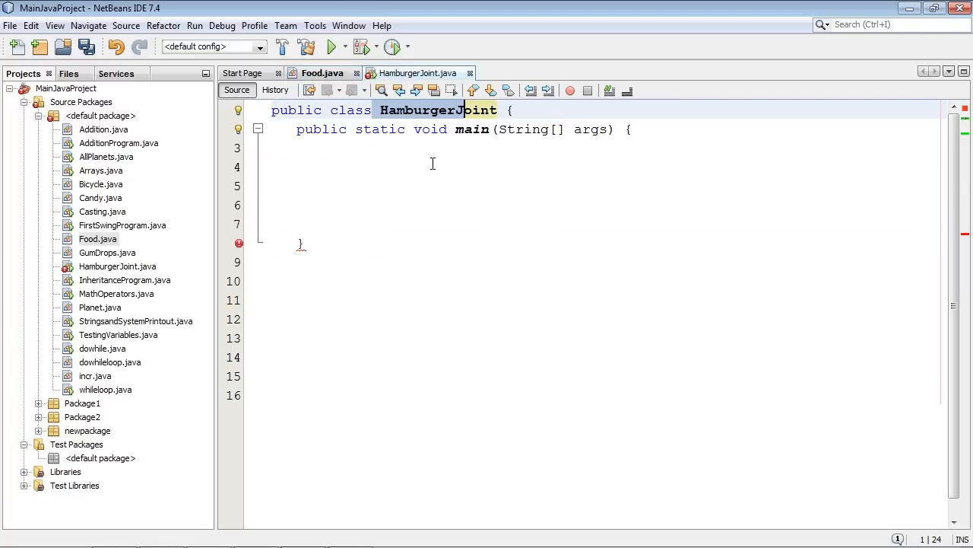
click(322, 73)
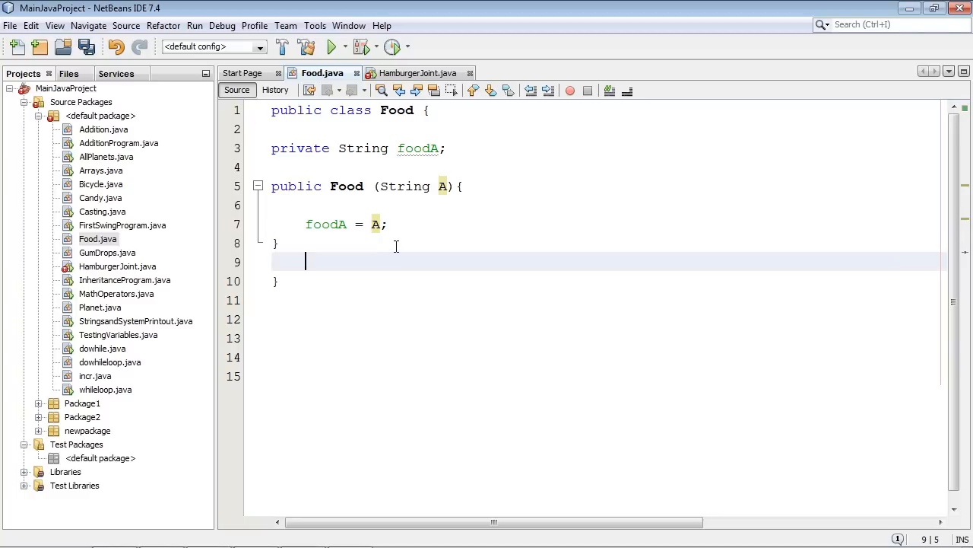
key(enter)
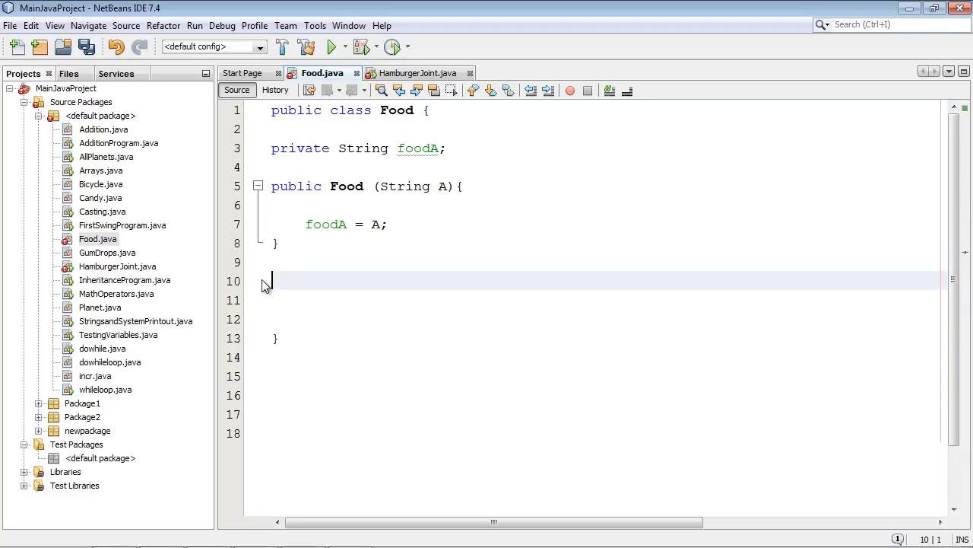
text(public)
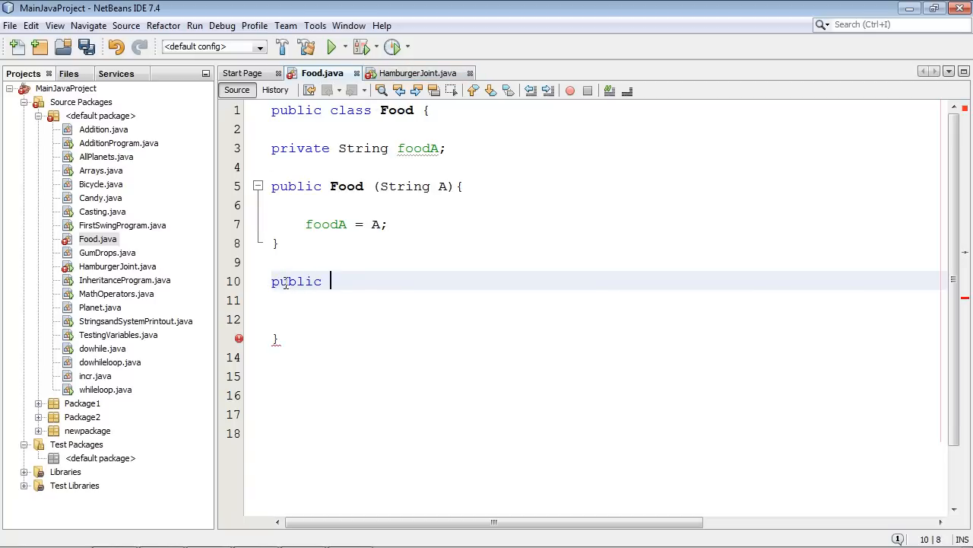
click(416, 73)
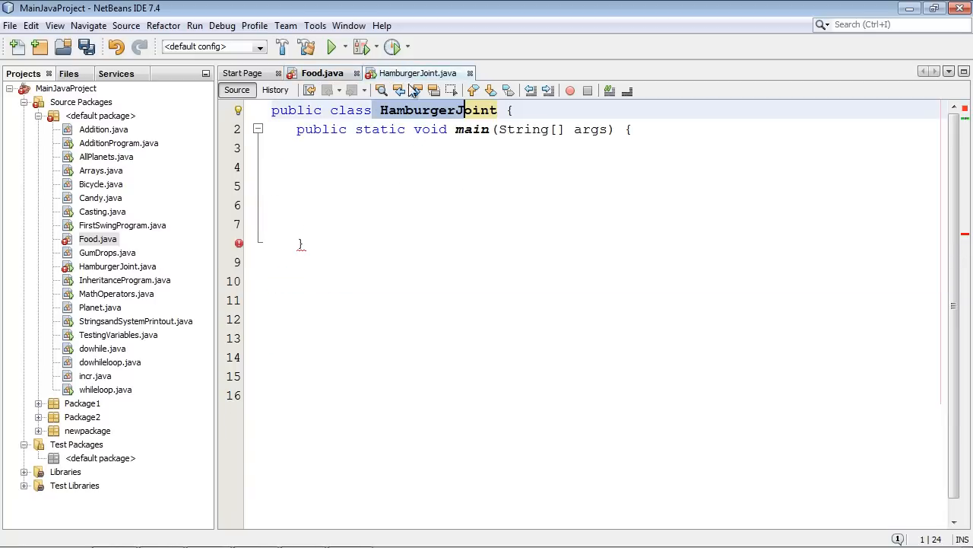
mouse_move(407, 207)
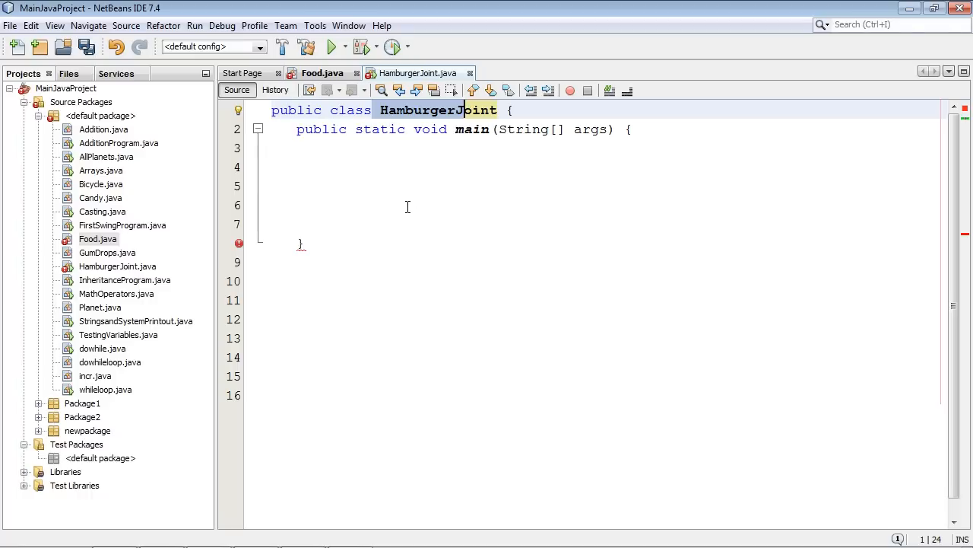
click(323, 73)
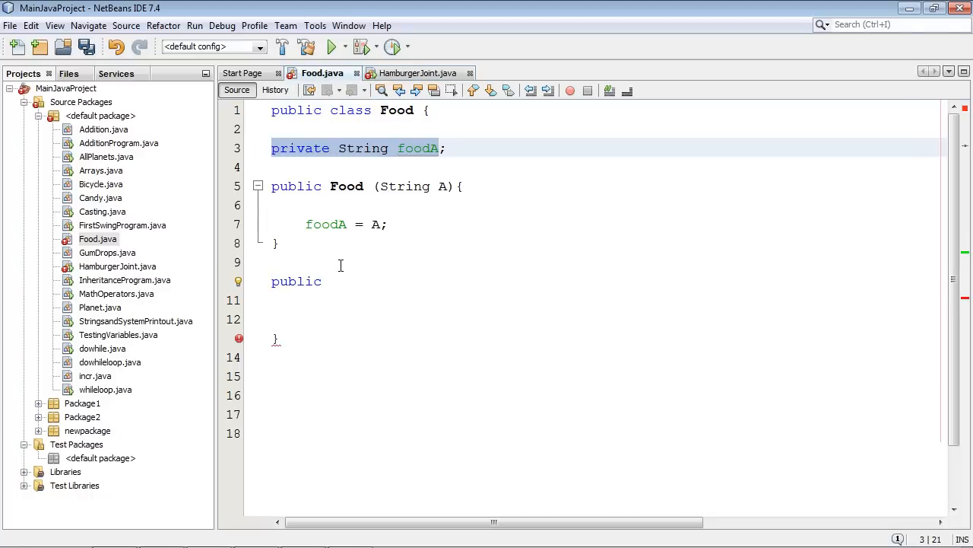
click(331, 281)
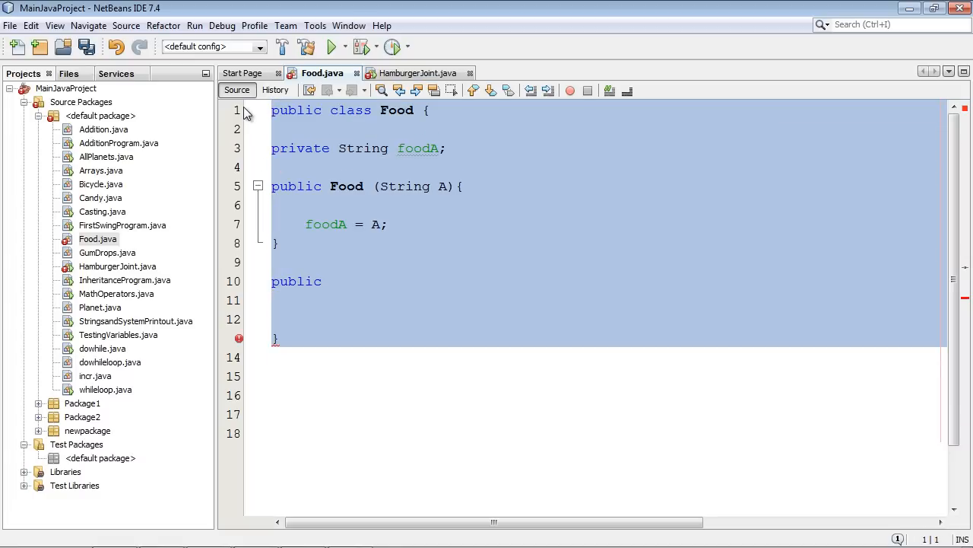
Complete public String getFood () { return foodA; } in Food.
text(String)
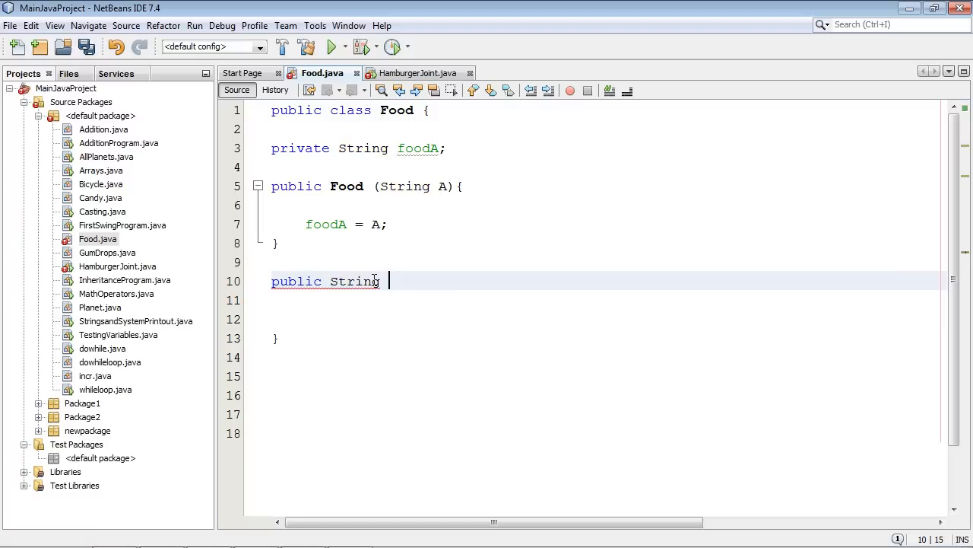
text(get)
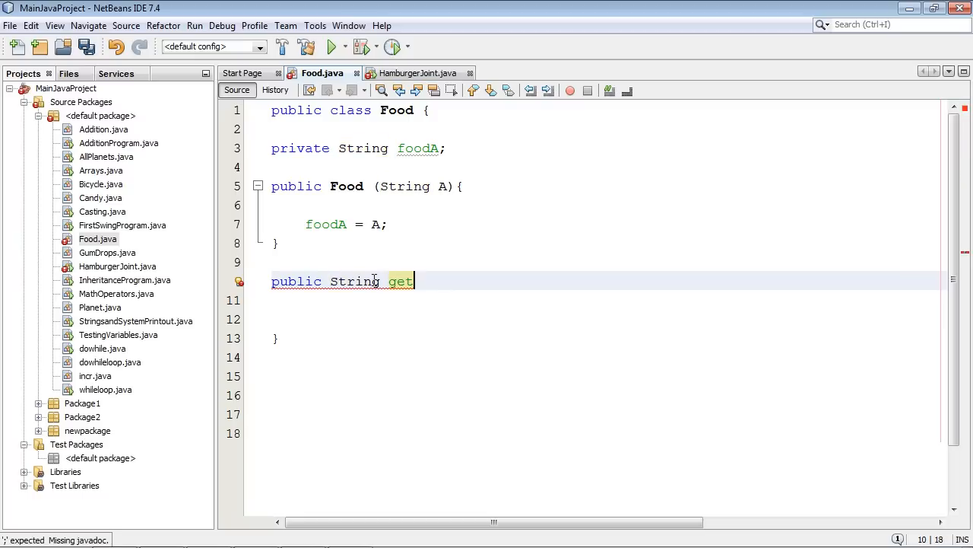
text(Food () {)
click(609, 319)
text(ret)
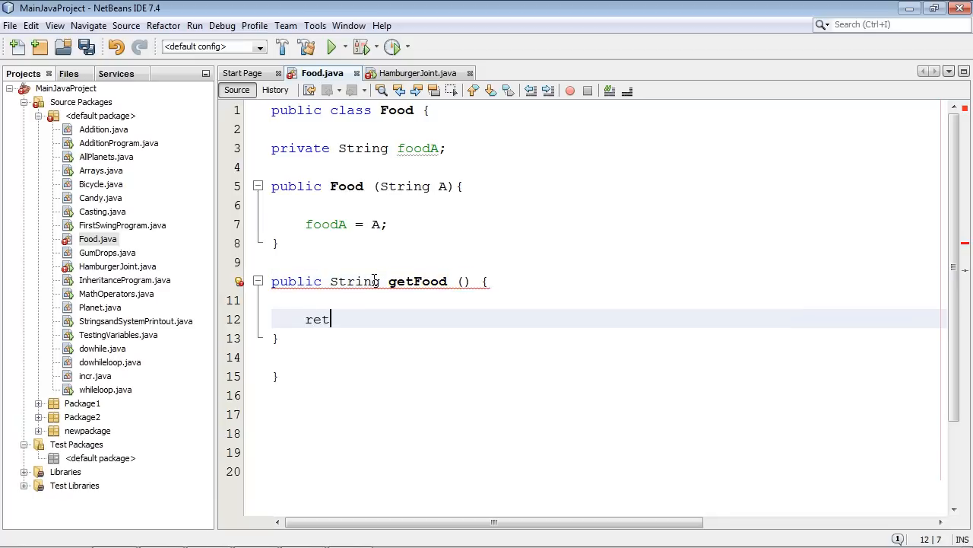
text(urn)
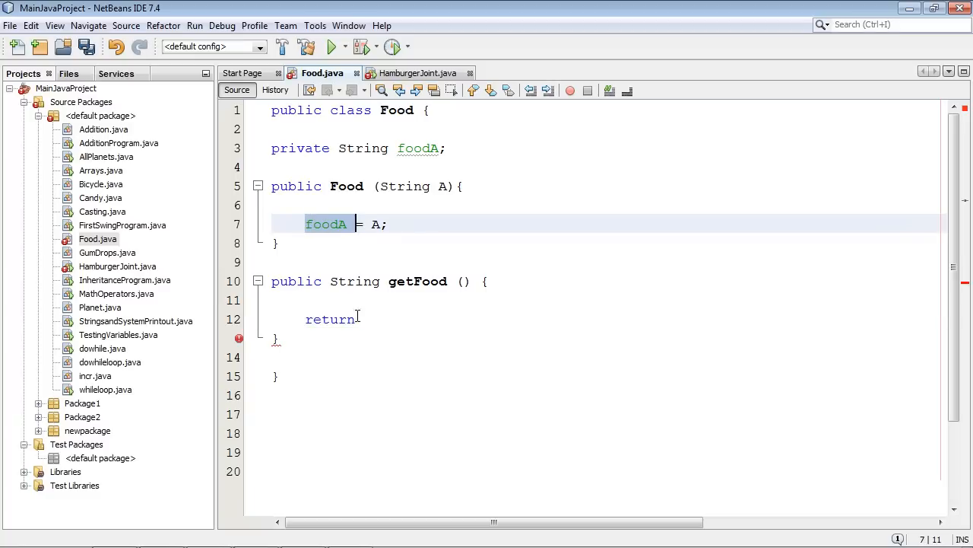
text(foodA;)
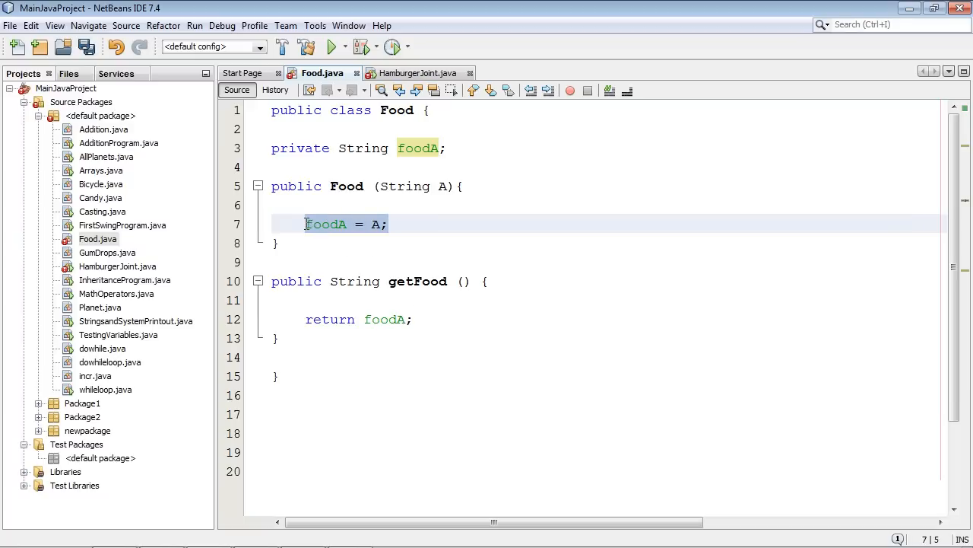
click(412, 72)
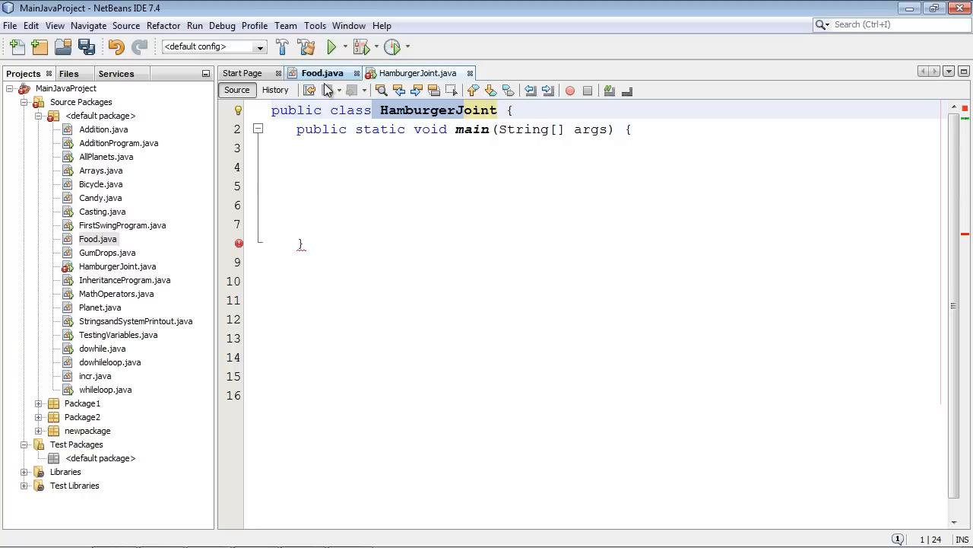
Try void then restore String on getFood, commenting '// use return when a value is returned'.
click(322, 73)
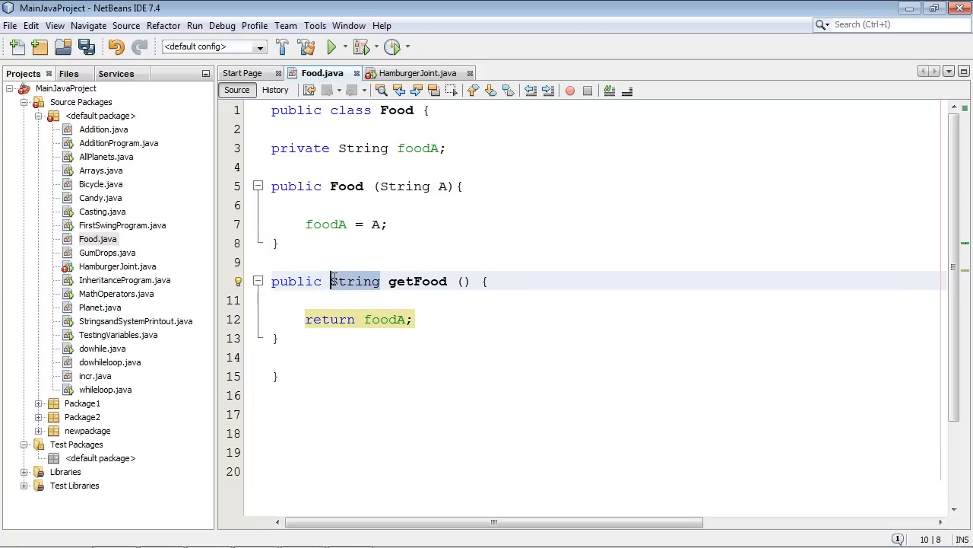
text(void)
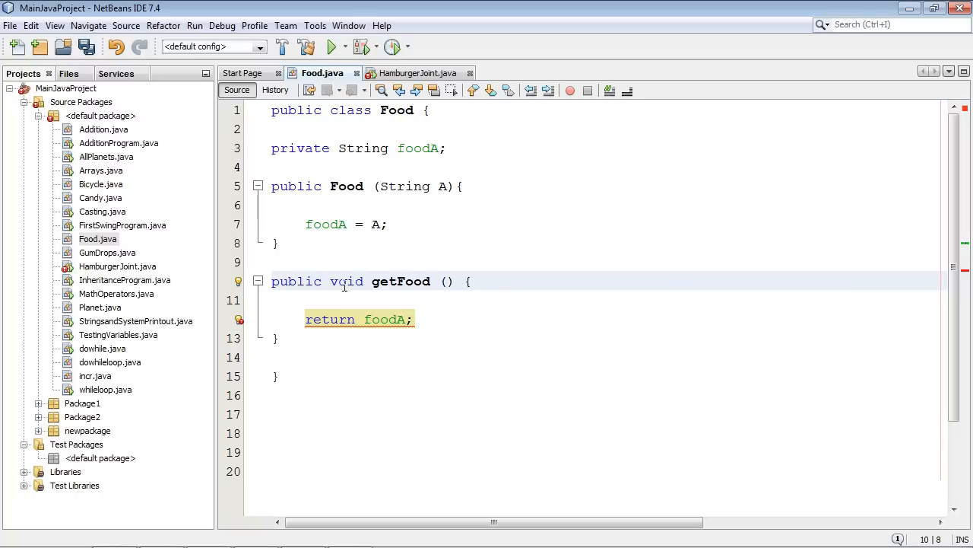
double_click(346, 282)
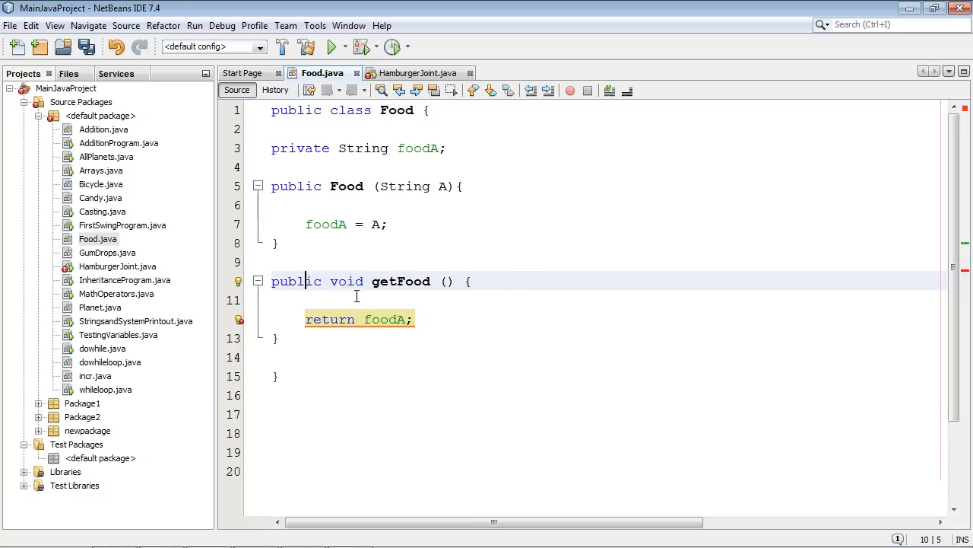
text(String)
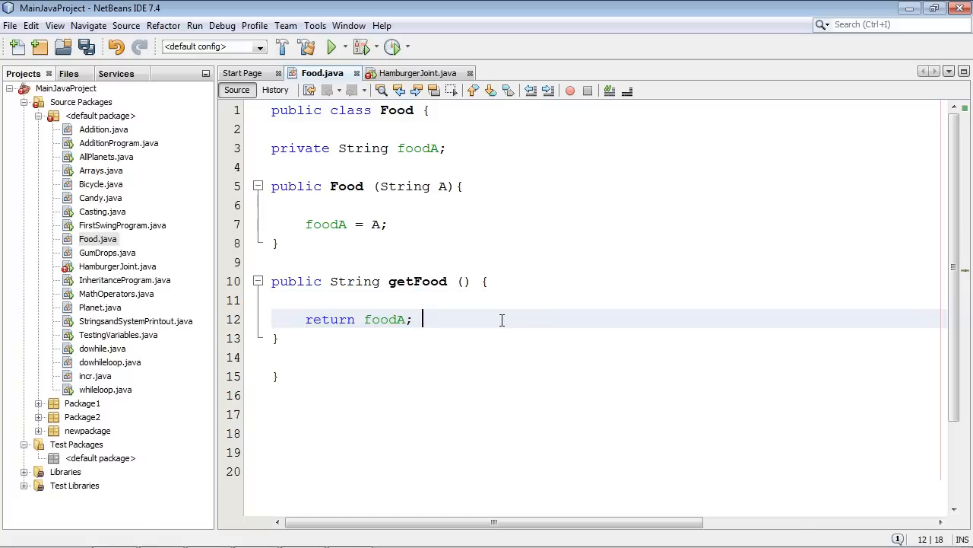
text(// use return when a value is returned)
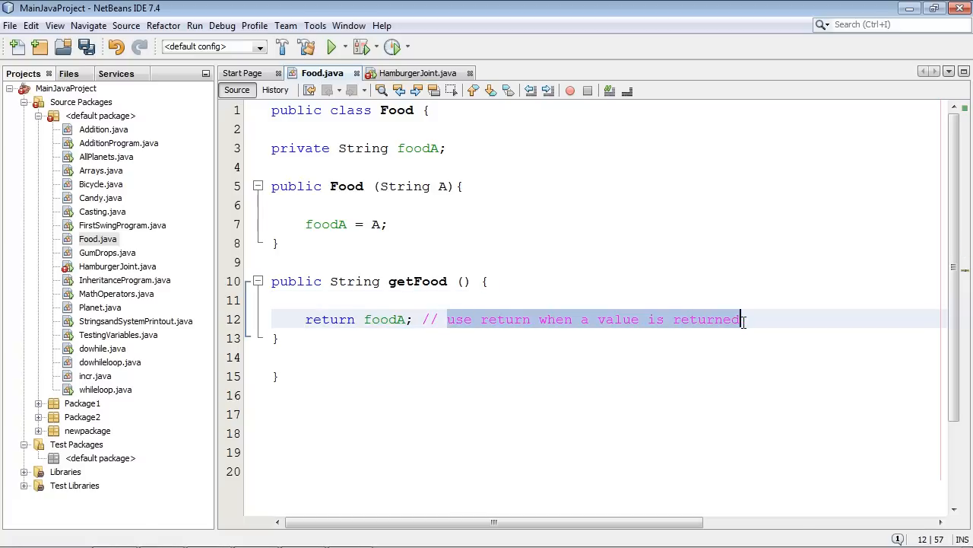
click(327, 358)
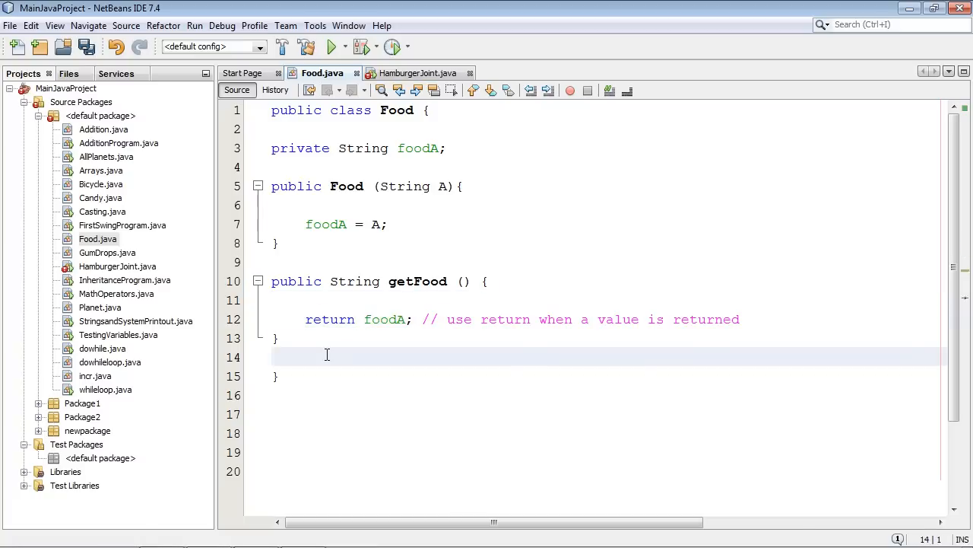
Write void systemPrint () { System.out.println(foodA); } with comment '// void only if nothing is returned'.
key(enter)
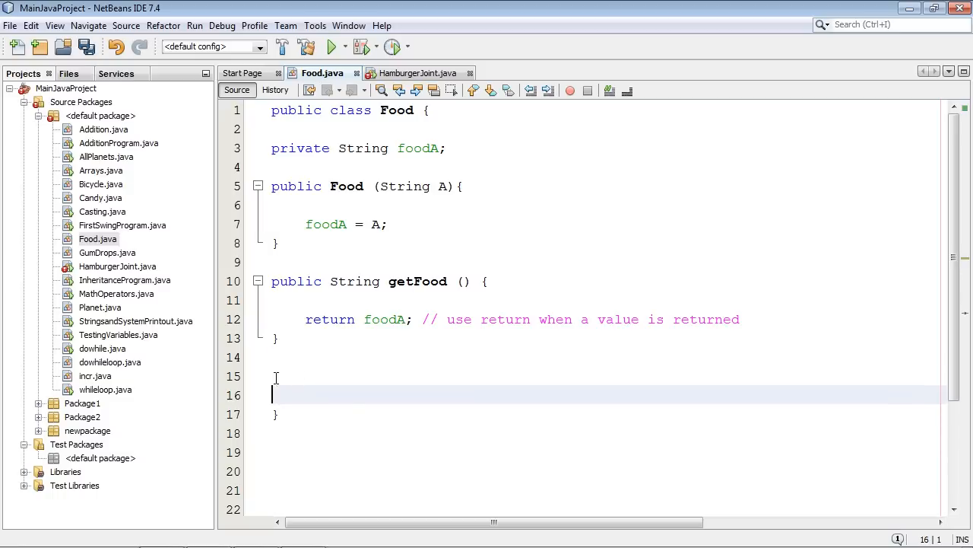
text(void syste)
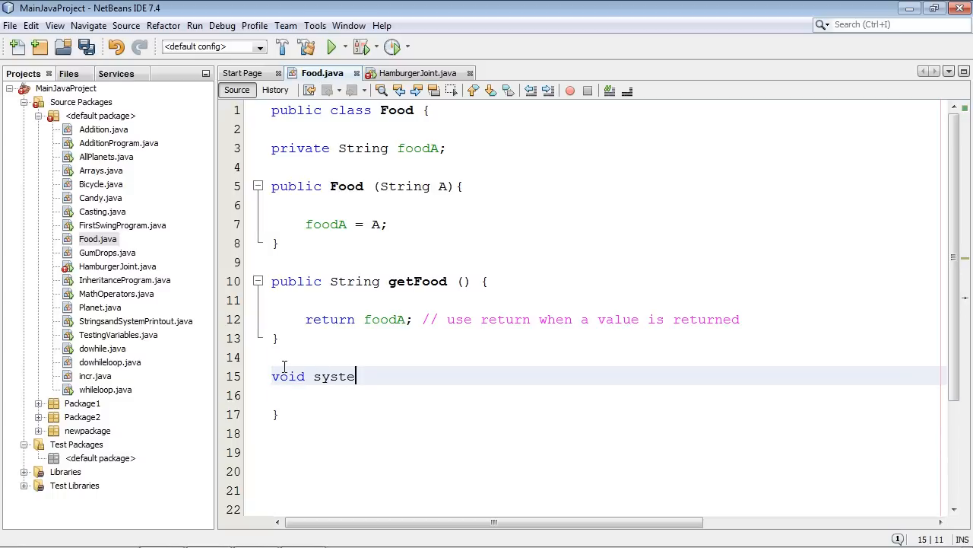
text(mPrint)
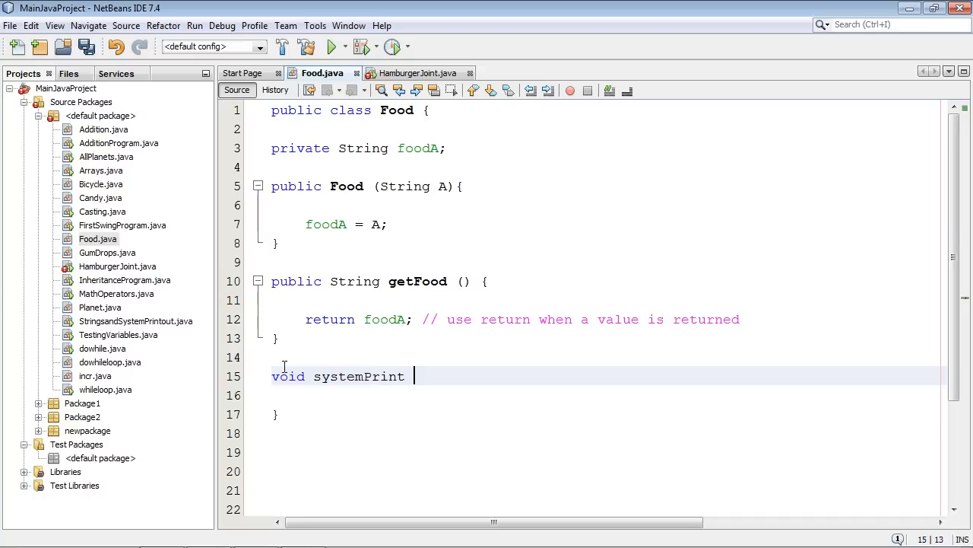
text(() {)
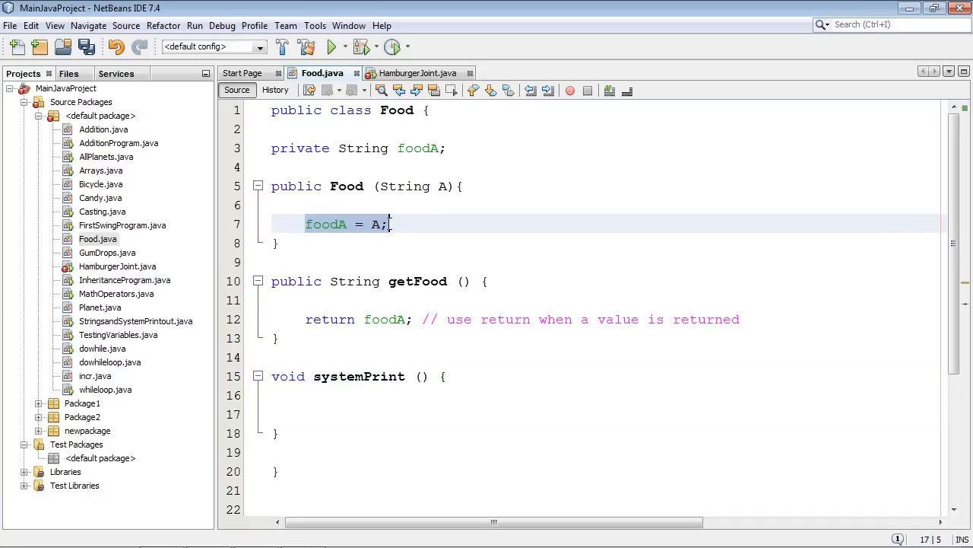
click(310, 413)
text(System.out.println("");)
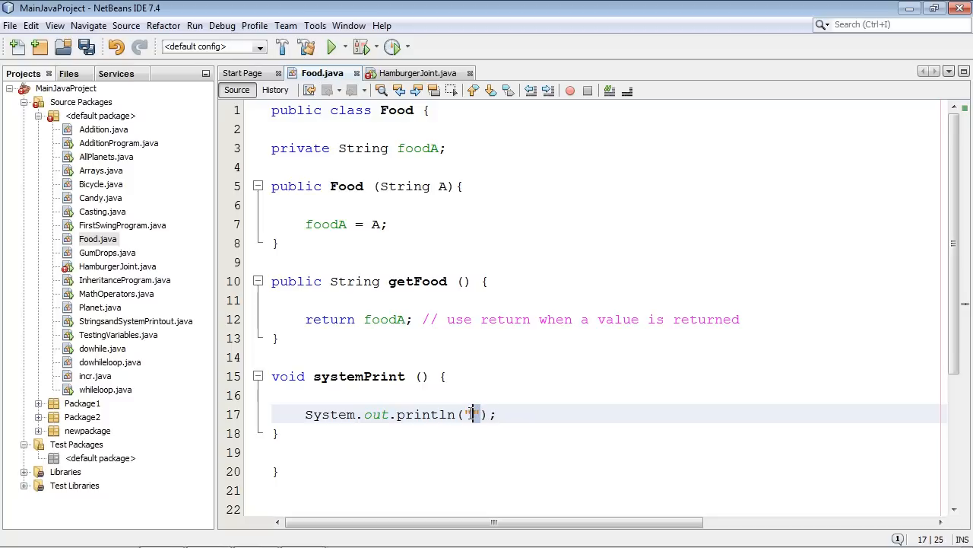
text(foodA)
click(609, 376)
text( // void only if nothing is returned)
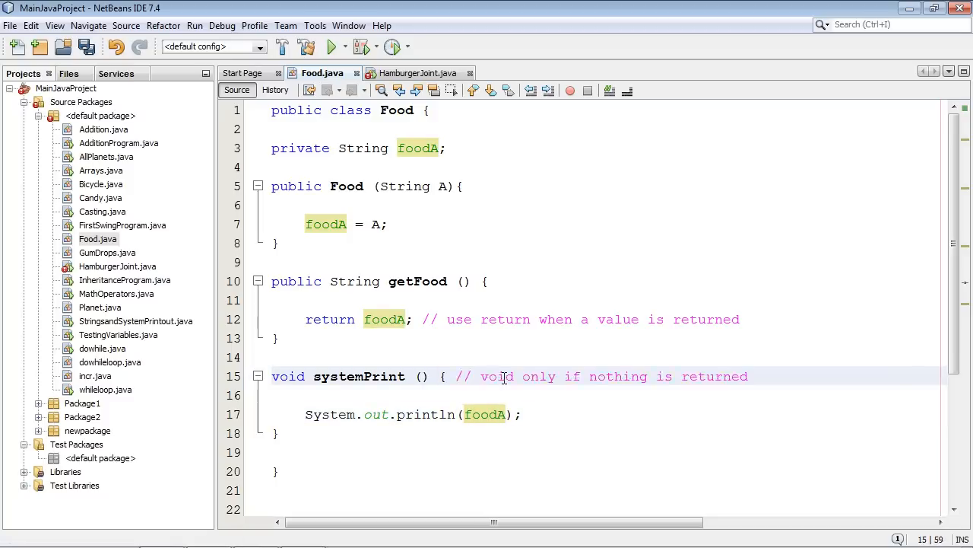
click(755, 376)
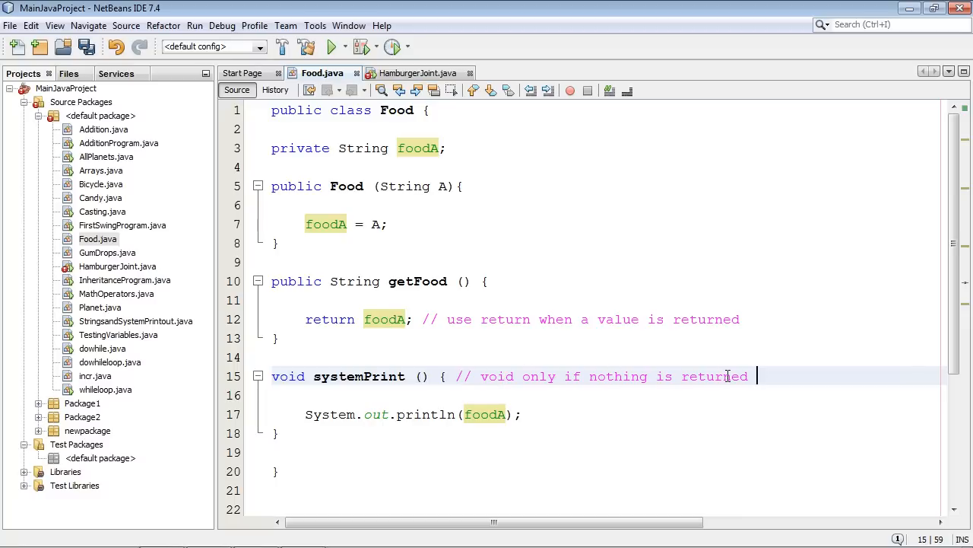
mouse_move(313, 375)
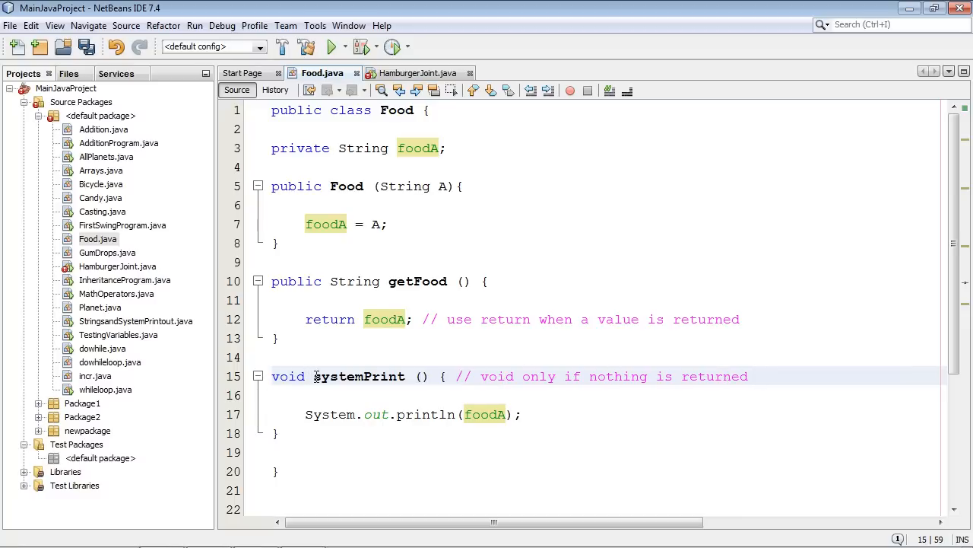
double_click(358, 376)
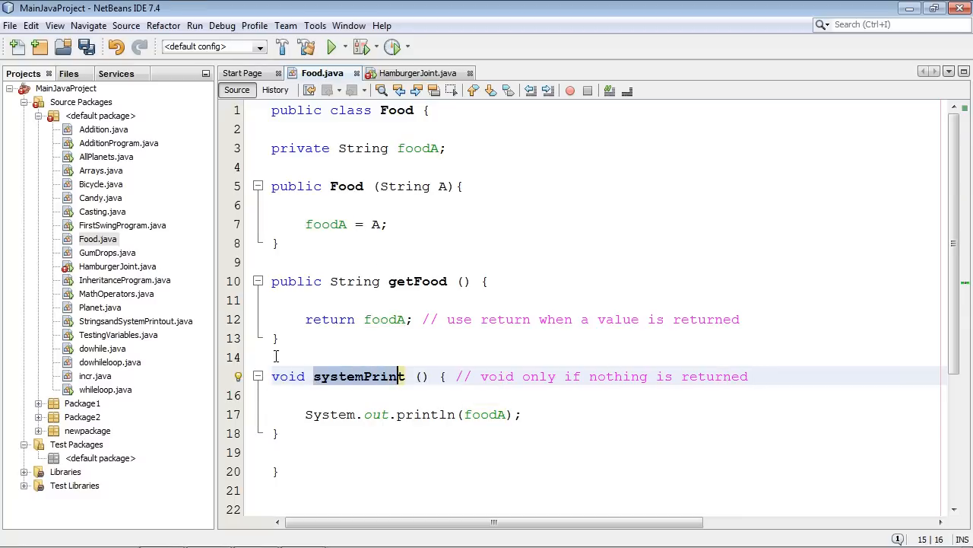
Declare Food servingA = new Food () on a new line in HamburgerJoint's main.
click(416, 73)
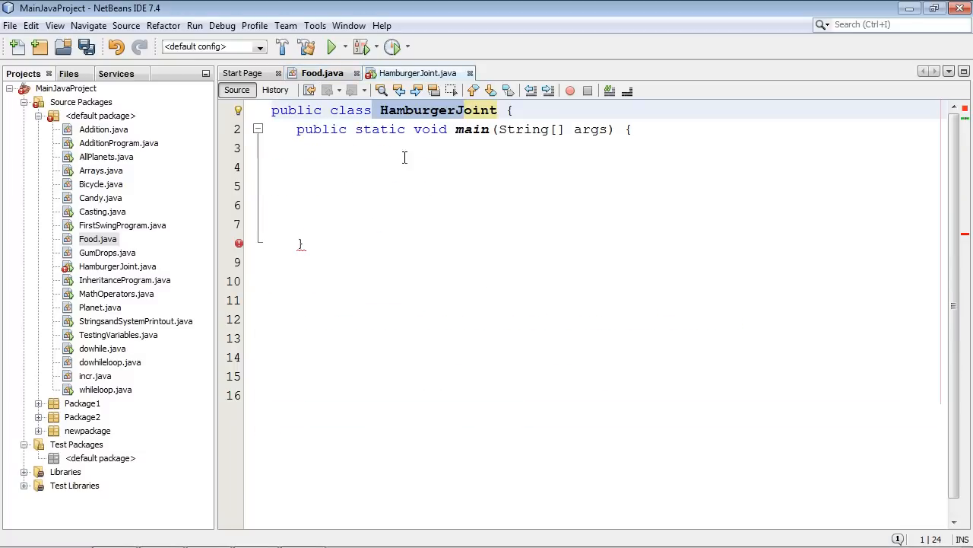
key(enter)
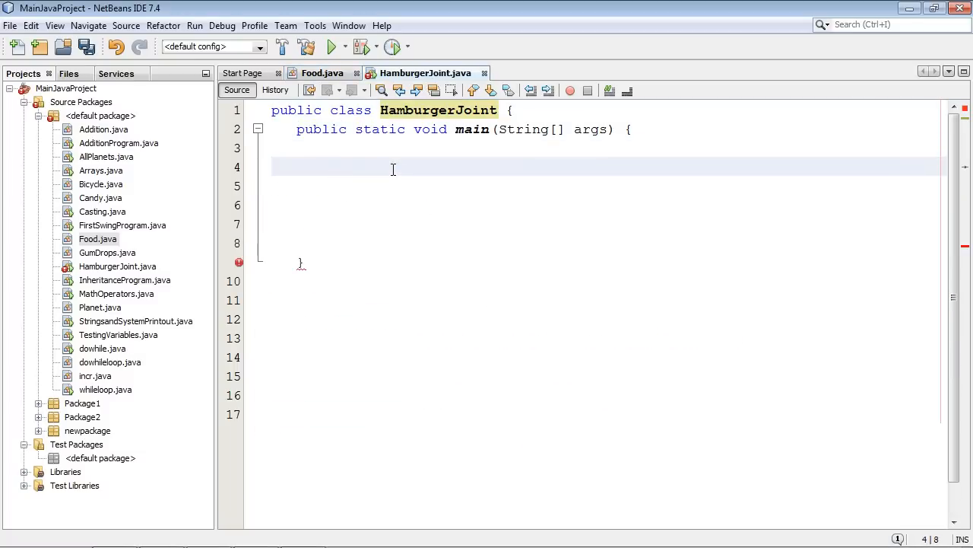
text(Food)
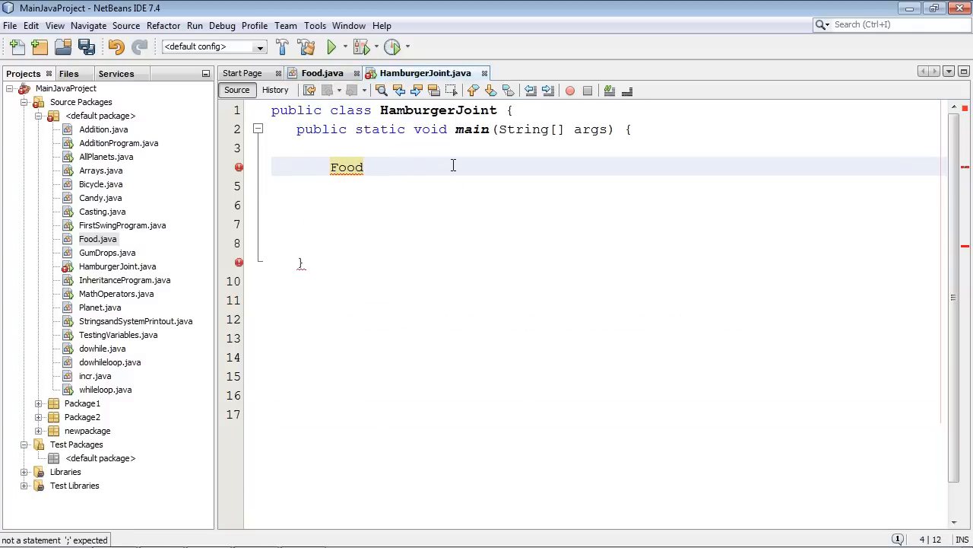
text(serving)
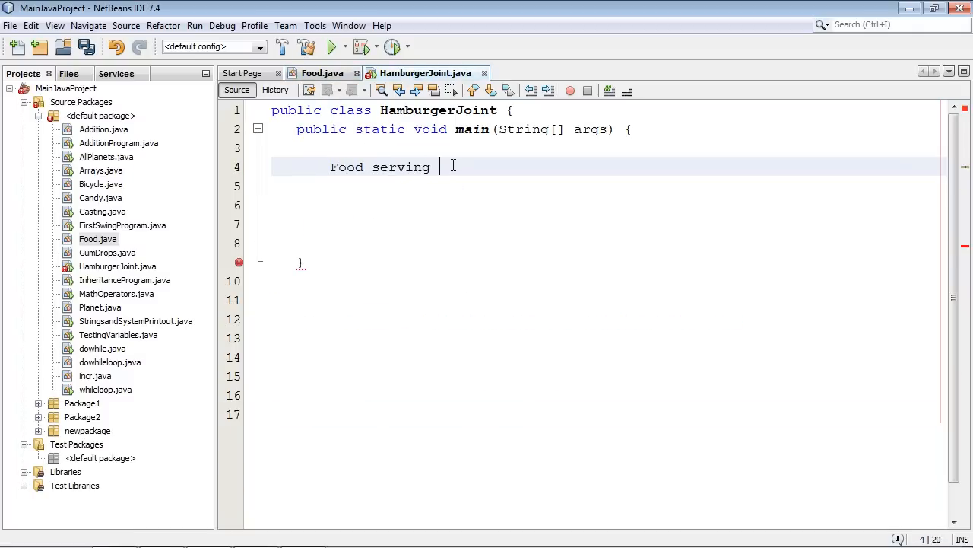
text(A =)
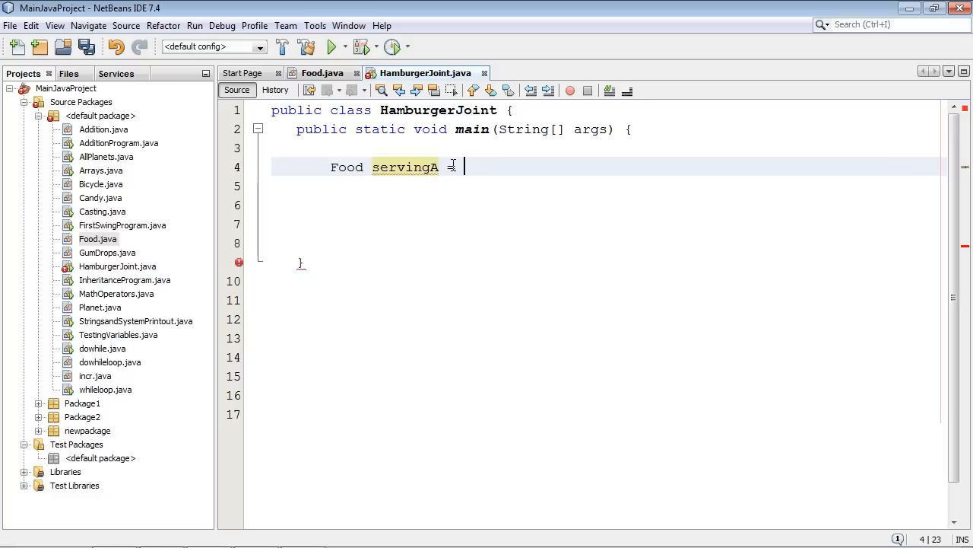
text(new Fo)
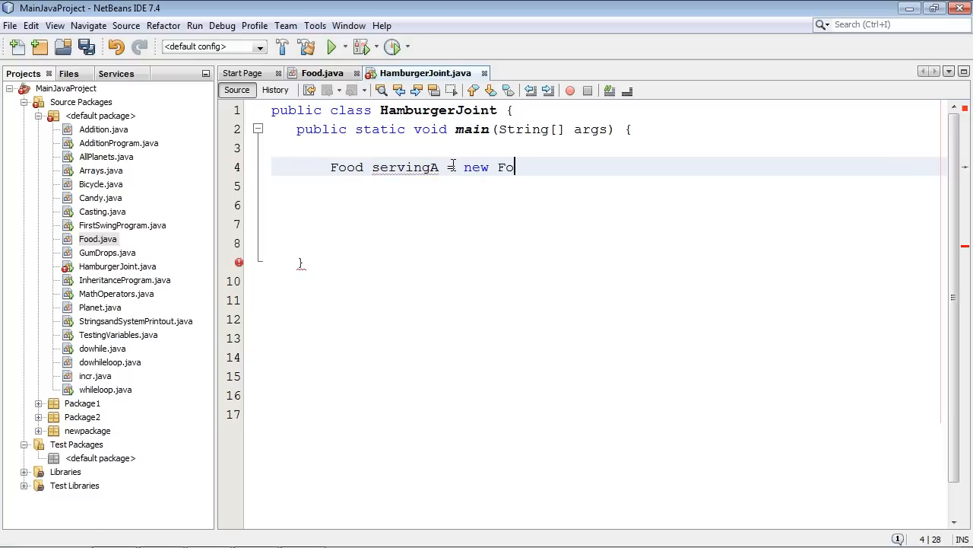
text(od ())
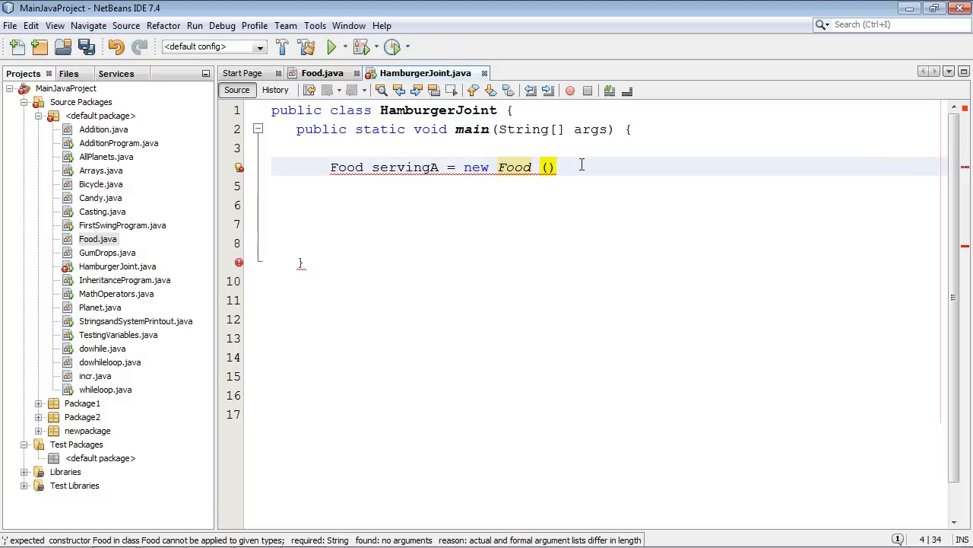
Pass "Hamuburger" to the Food constructor and end the statement.
click(323, 72)
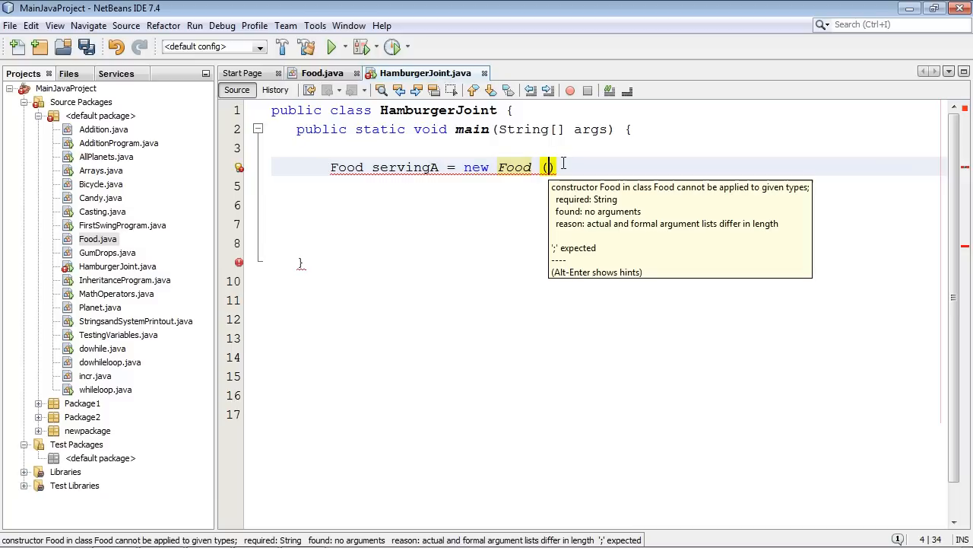
text(")
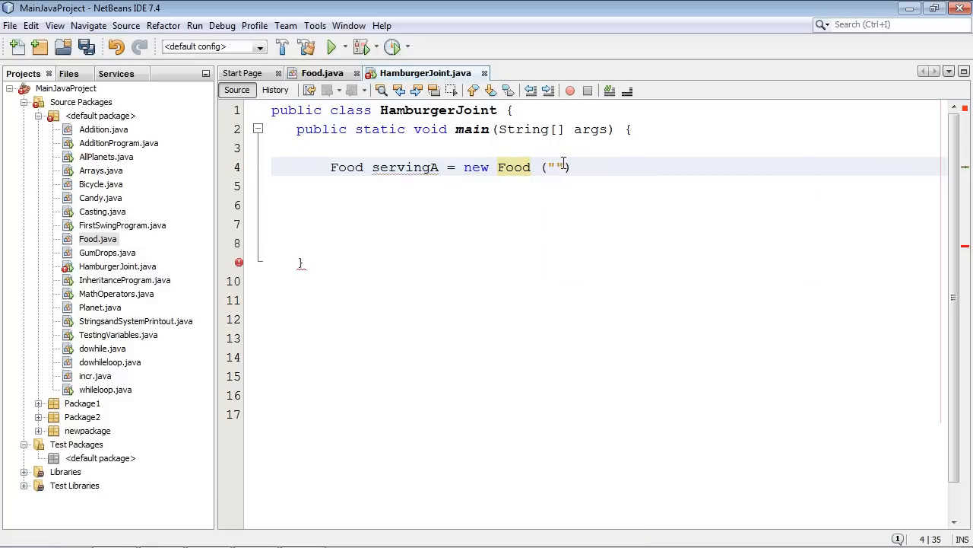
text(Hamuburger");)
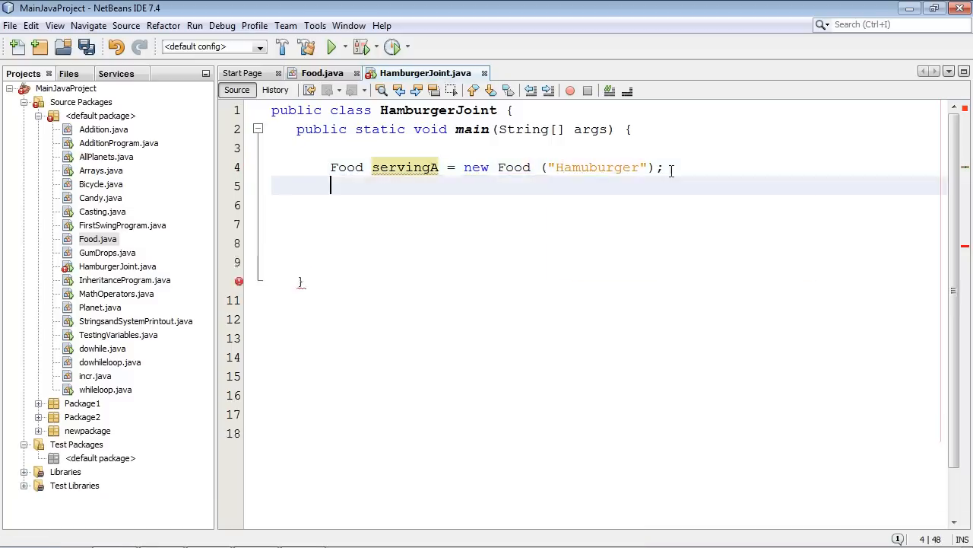
key(enter)
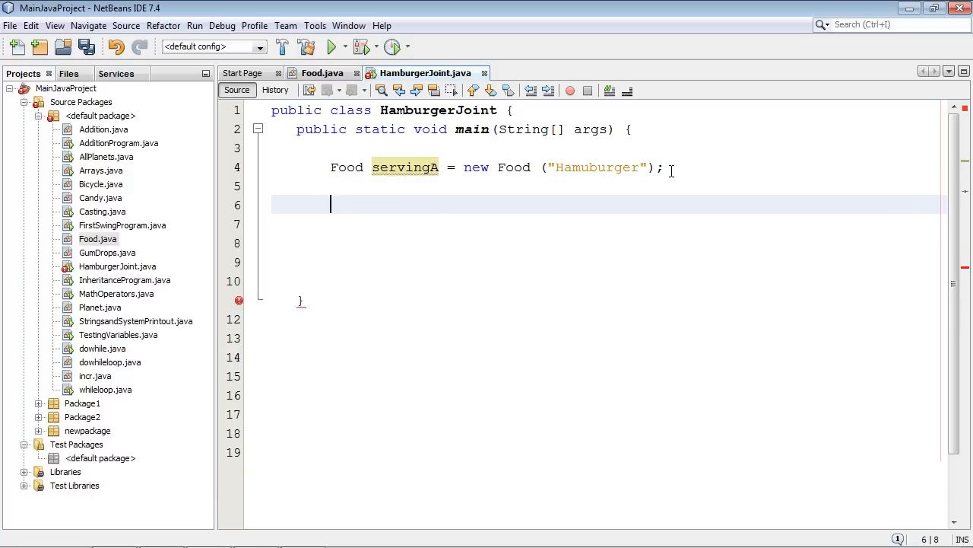
mouse_move(511, 80)
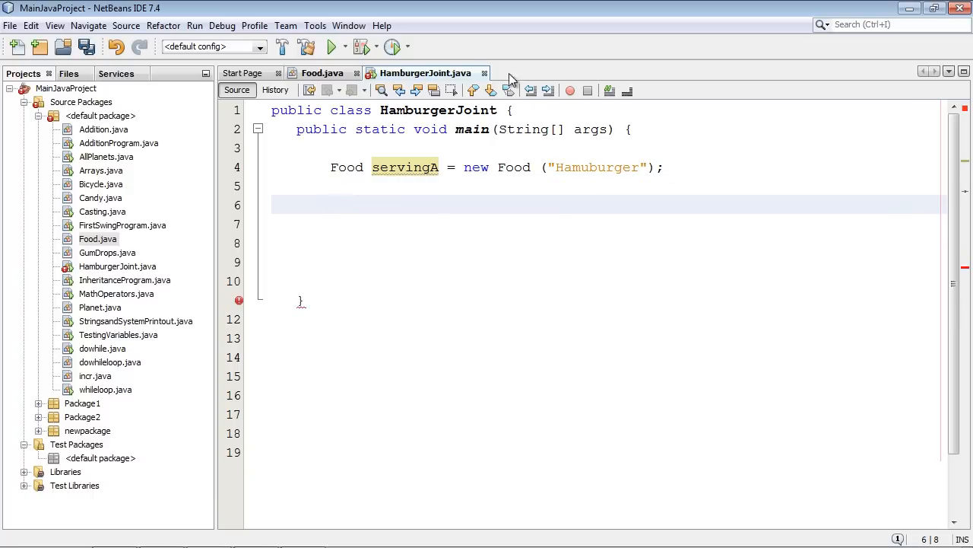
click(322, 72)
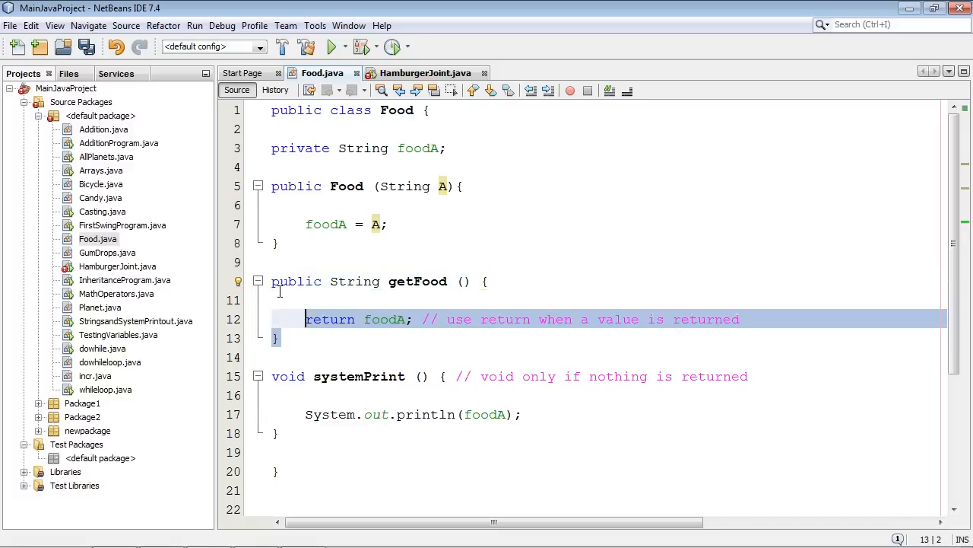
Expand sout into System.out.println(servingA.getFood()); and run to print Hamuburger.
click(424, 73)
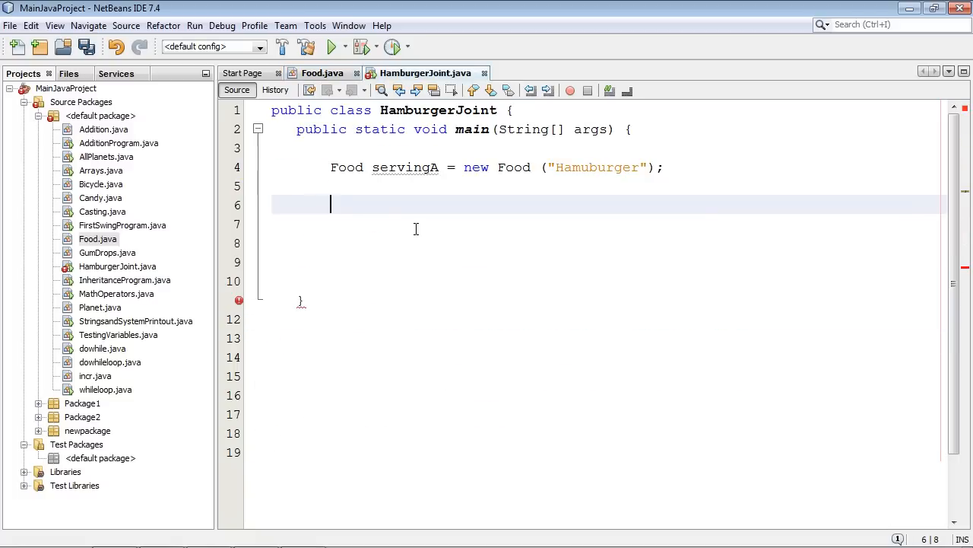
text(sout)
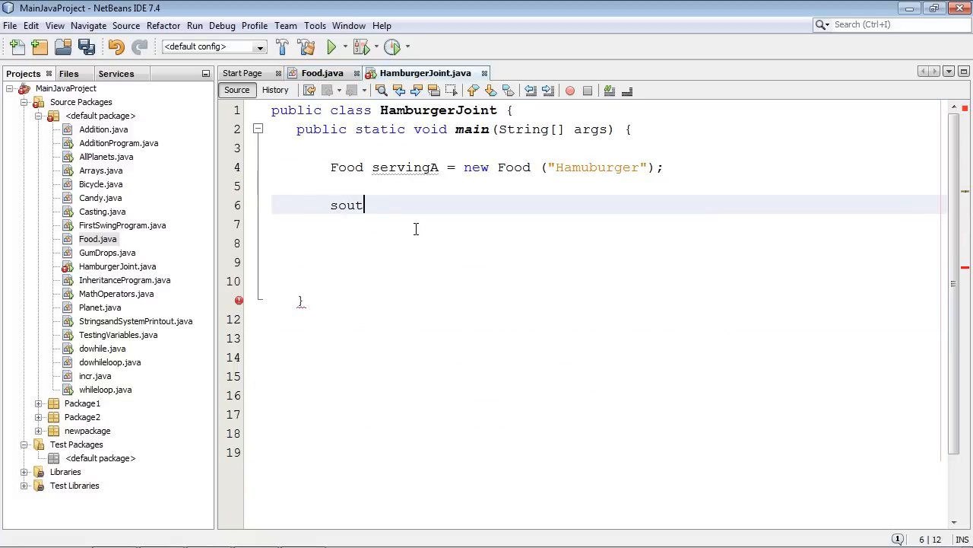
key(Tab)
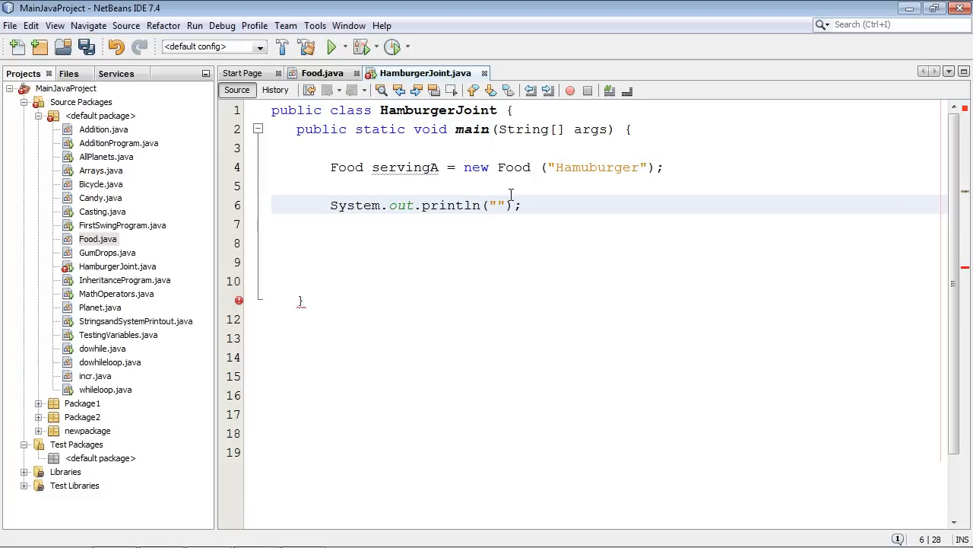
double_click(495, 205)
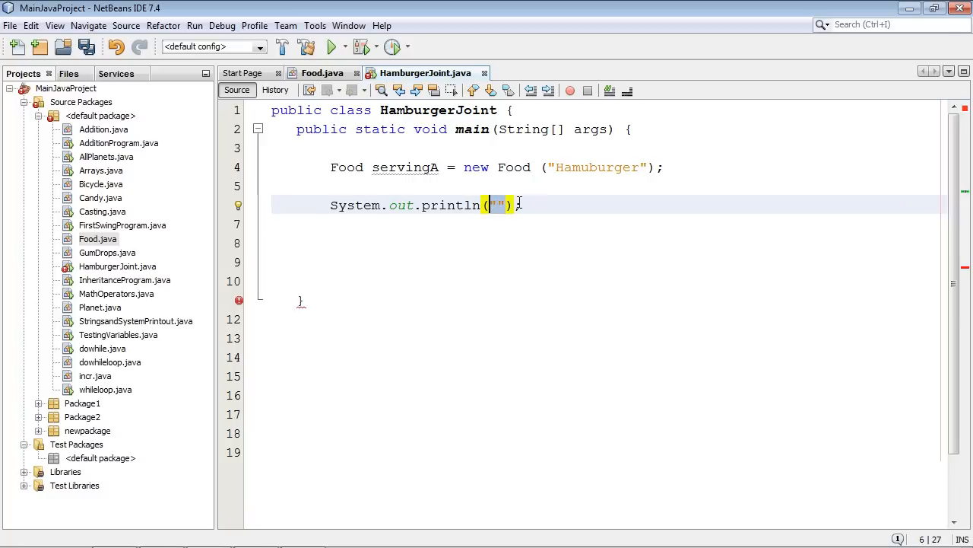
text(s)
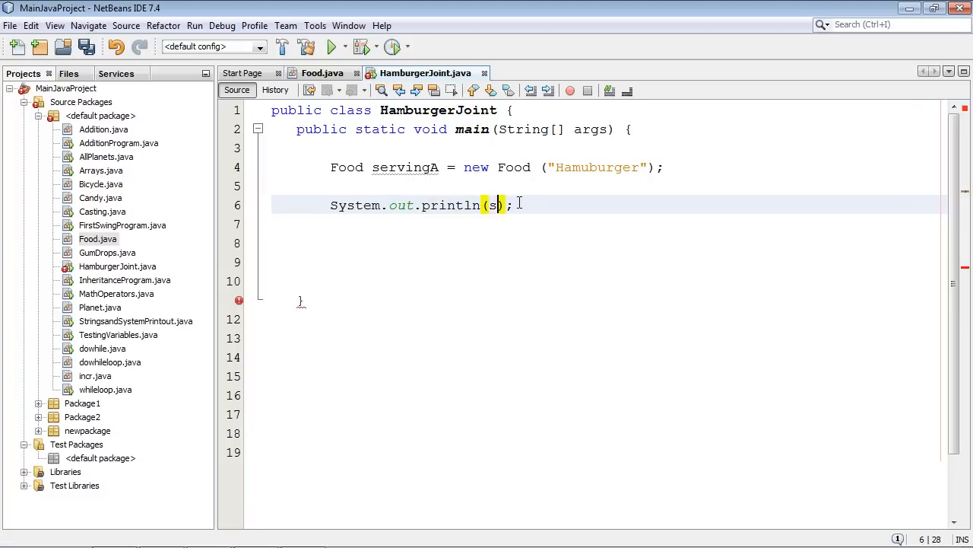
text(ervingA)
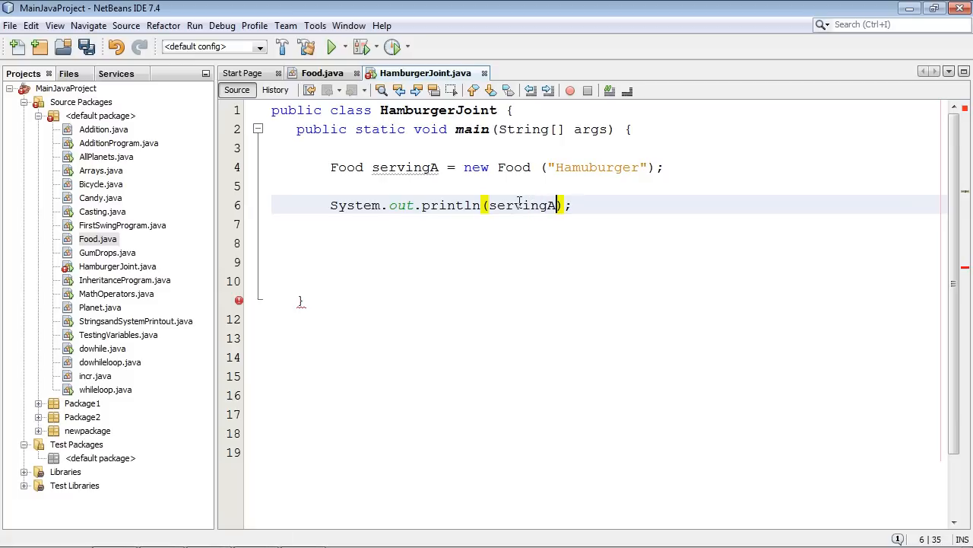
text(.)
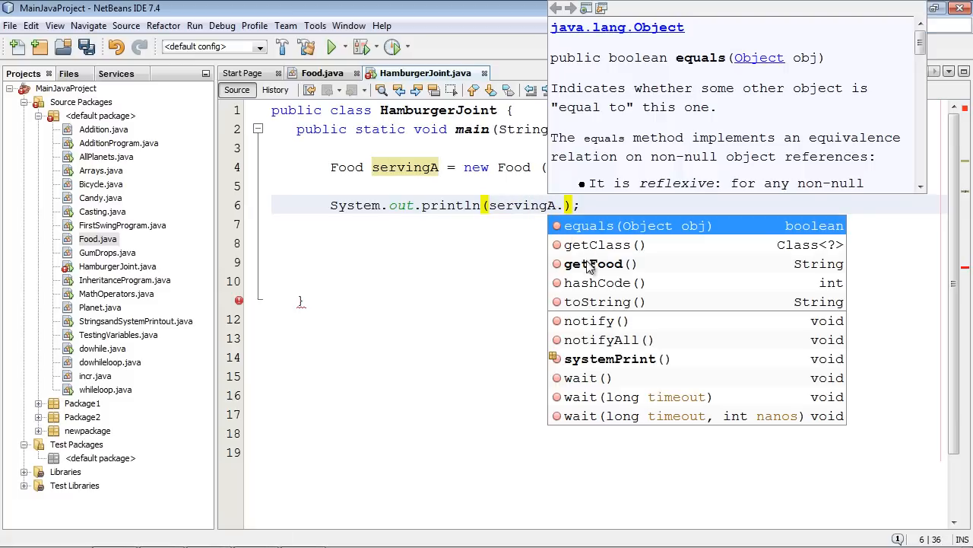
mouse_move(591, 268)
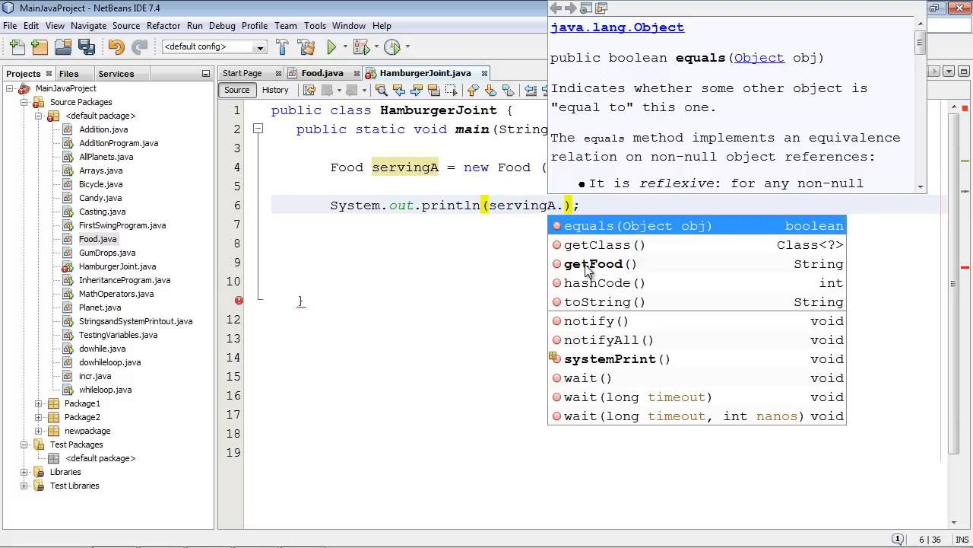
click(319, 73)
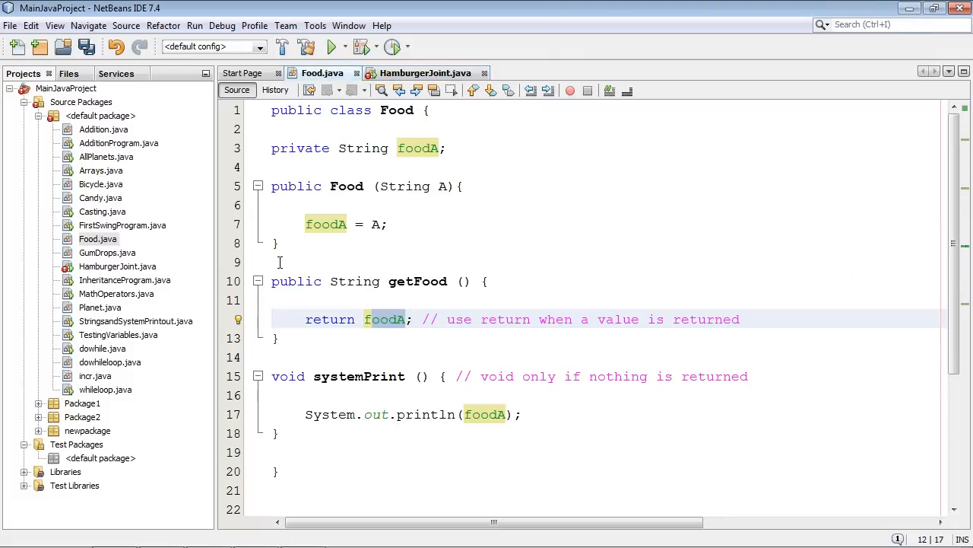
click(424, 72)
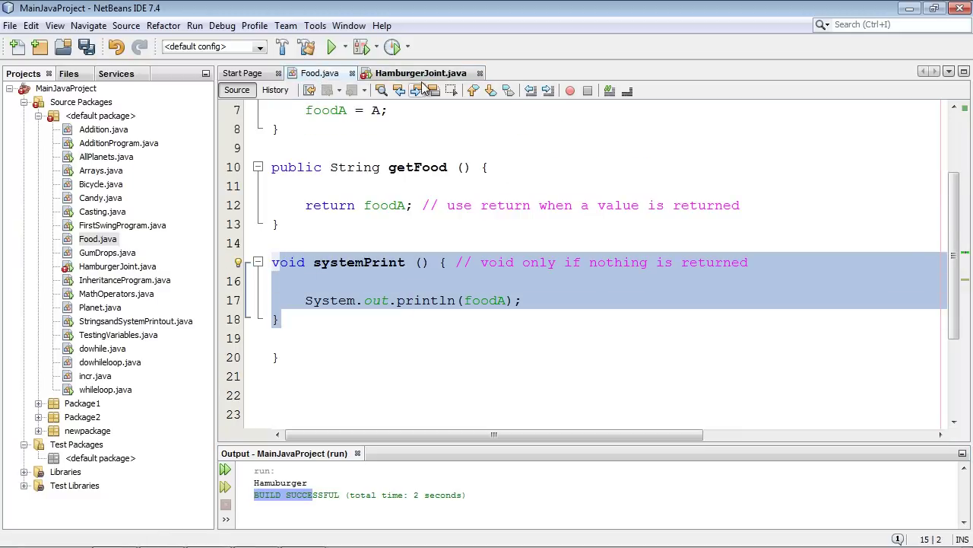
Add servingA.systemPrint(); and Run File so Hamuburger prints twice.
text(serving)
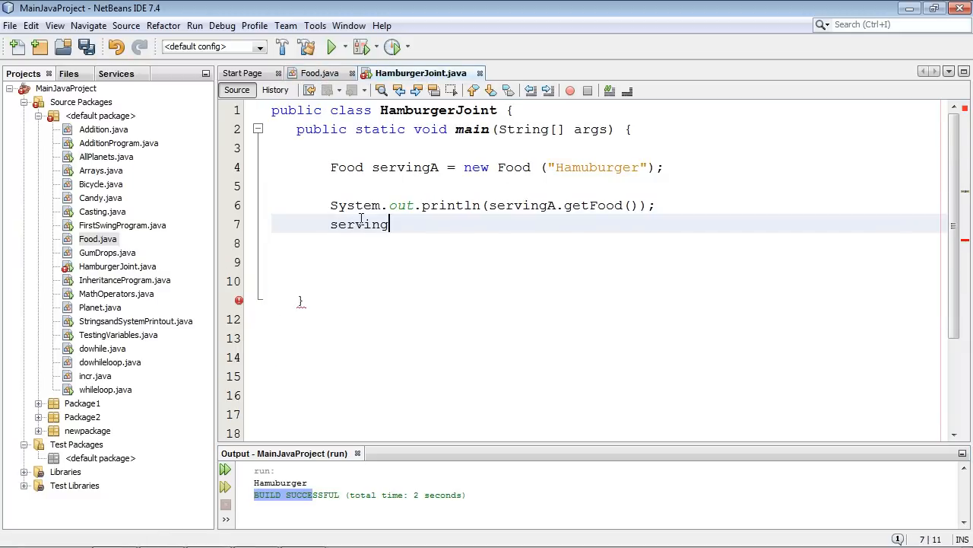
text(A)
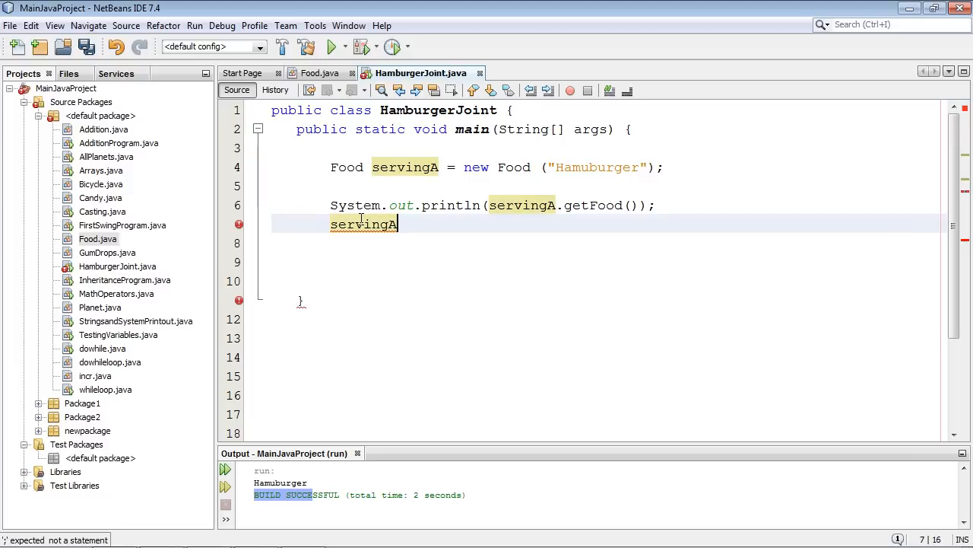
text(.systemPrint();)
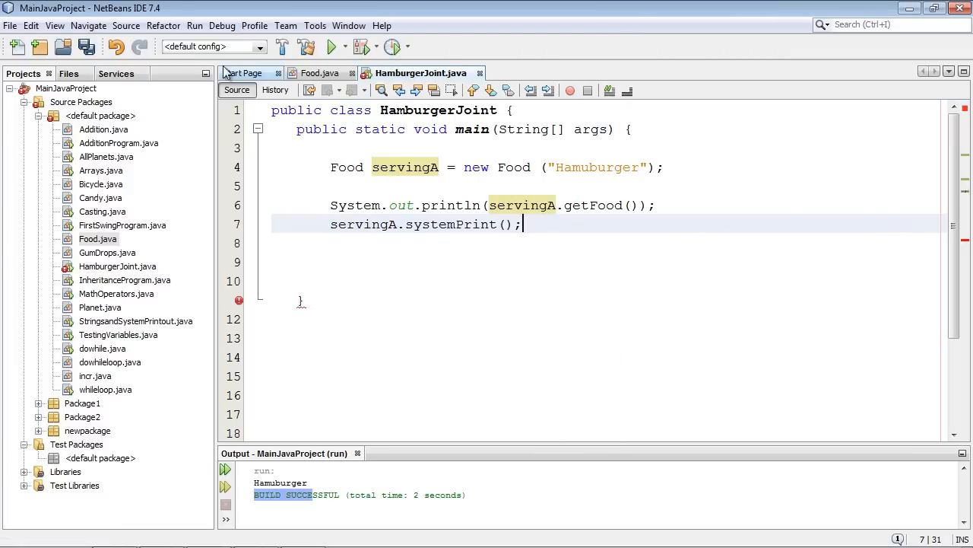
click(194, 25)
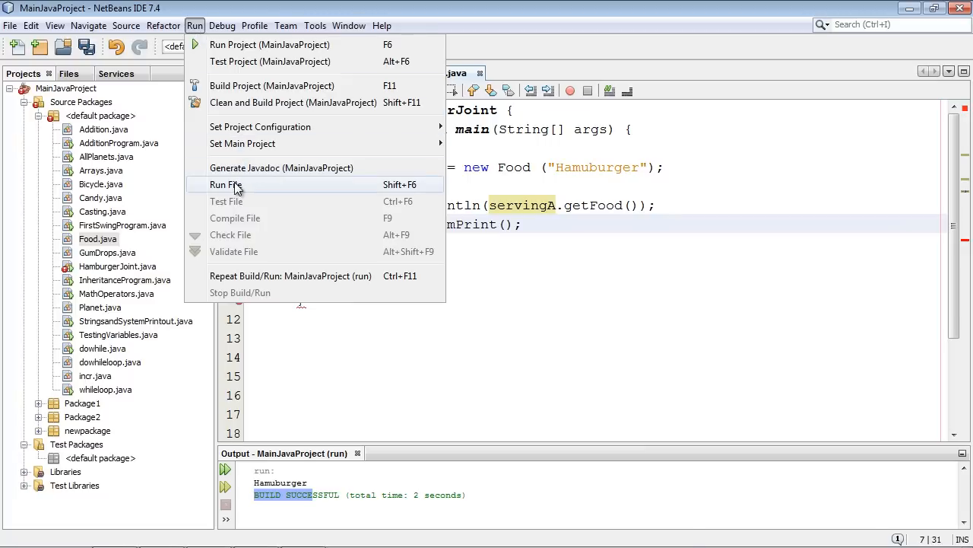
click(226, 184)
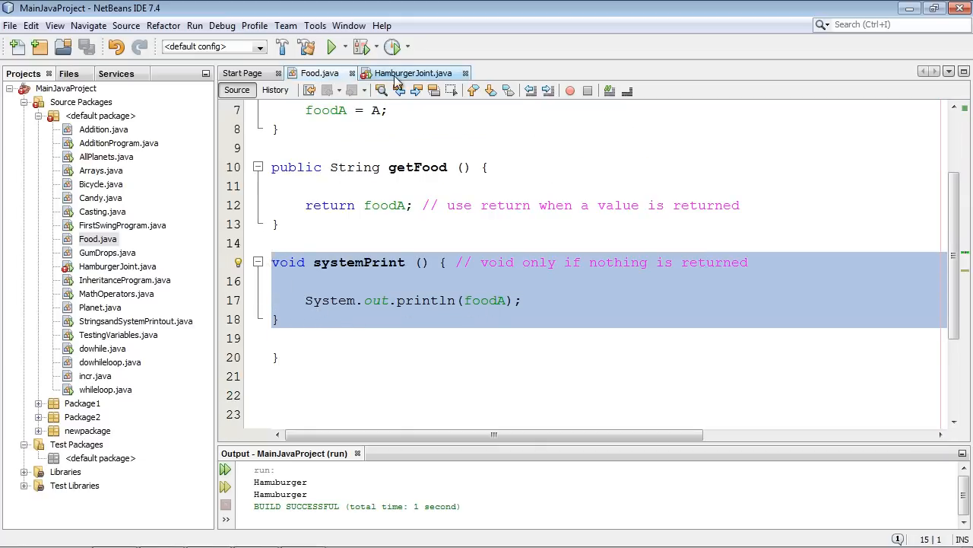
click(413, 73)
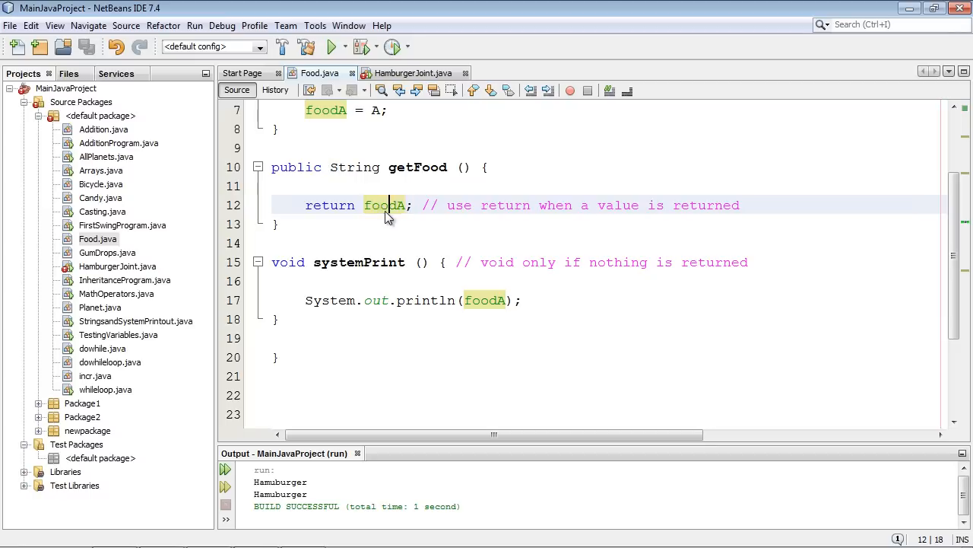
mouse_move(415, 73)
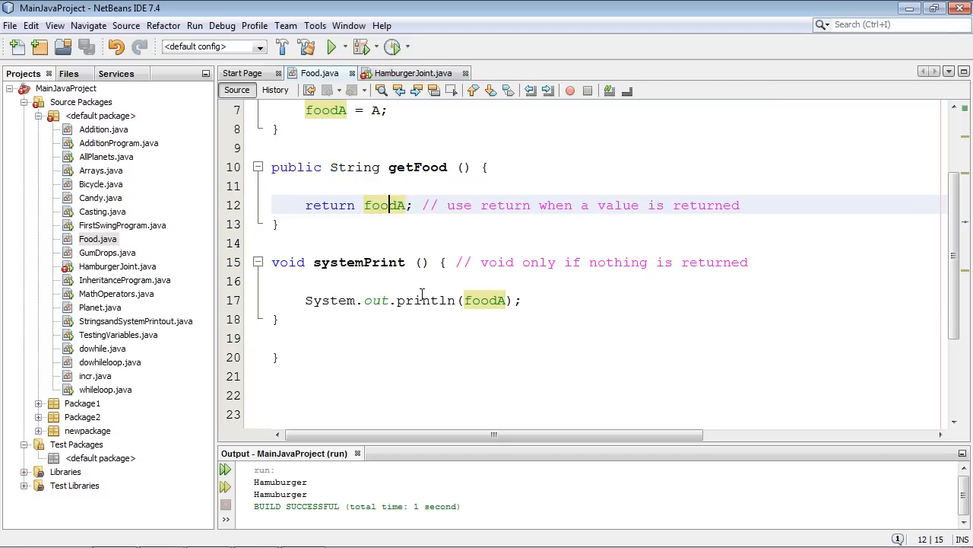
click(426, 300)
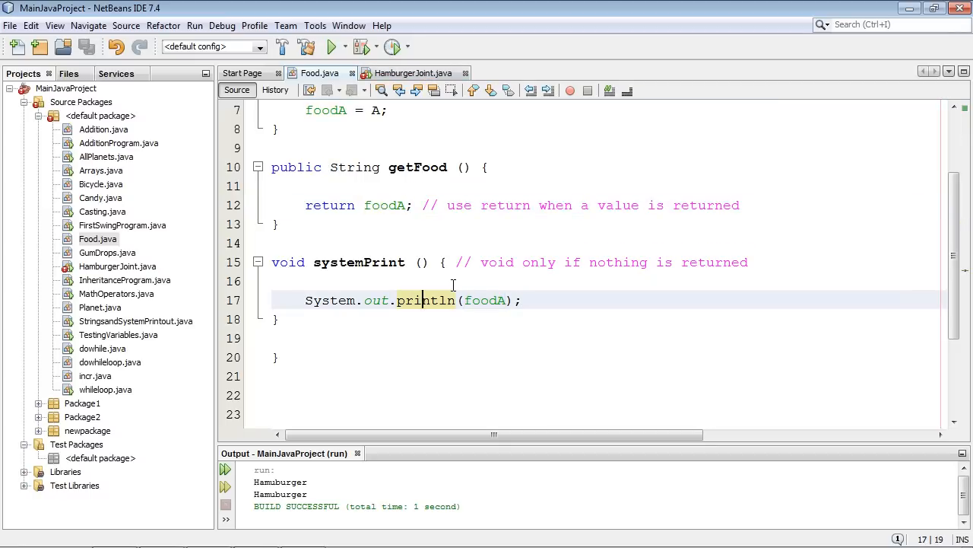
click(359, 262)
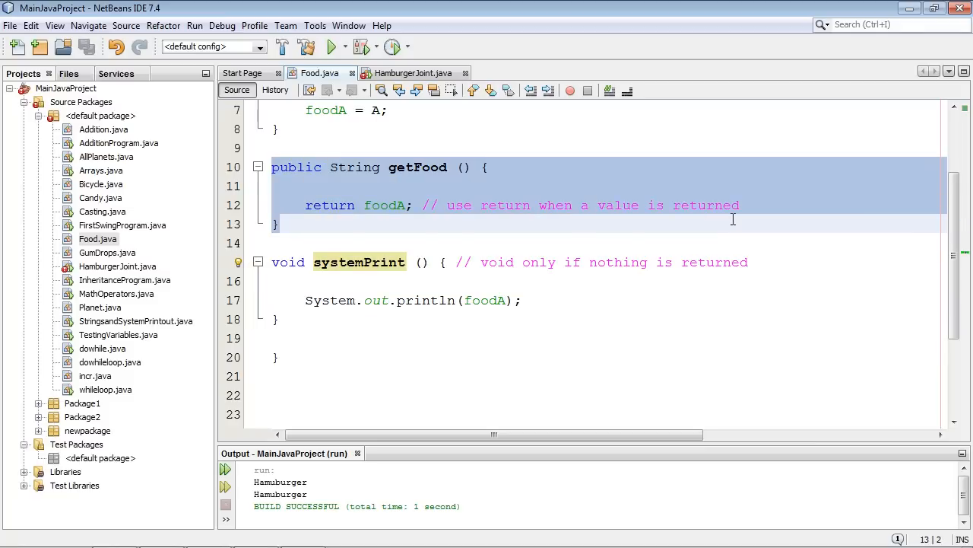
click(616, 204)
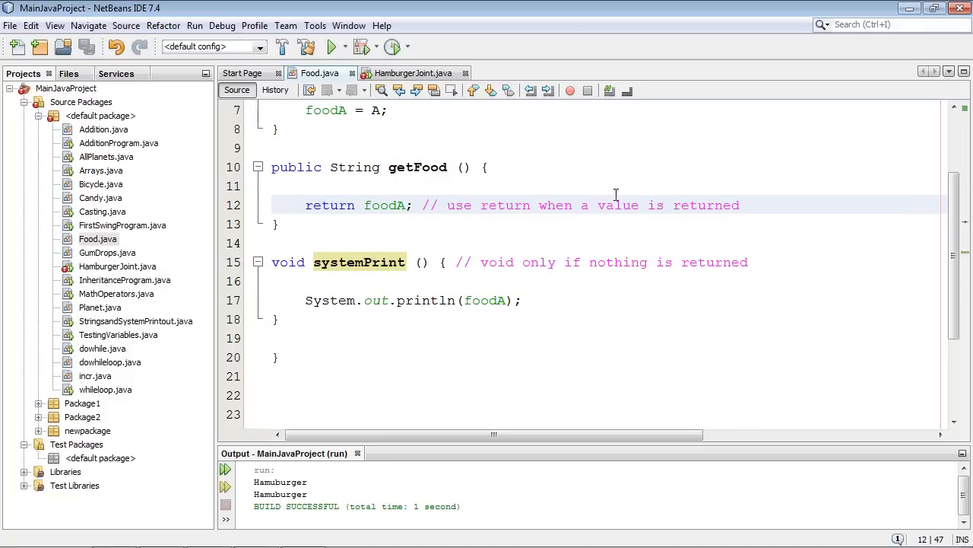